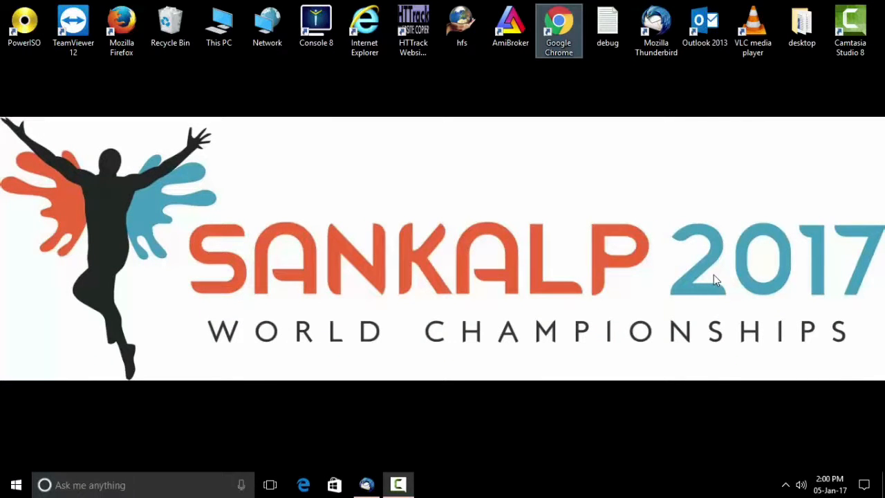
mouse_move(601, 142)
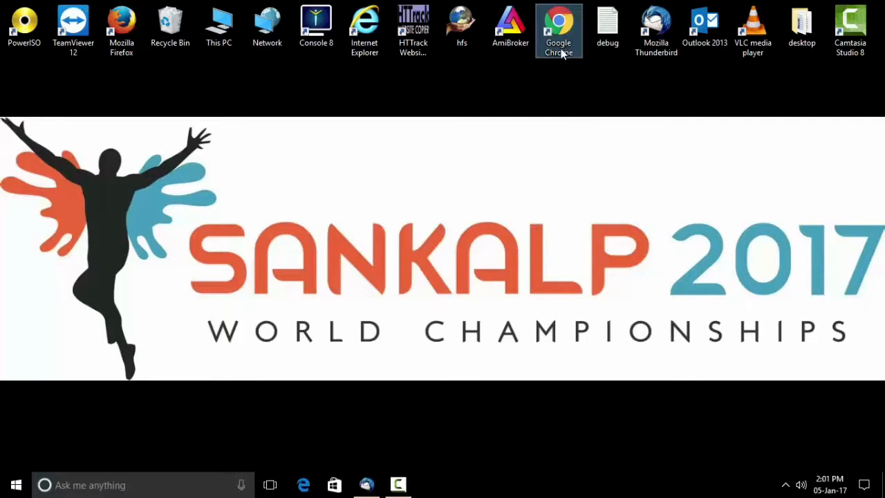
double_click(559, 30)
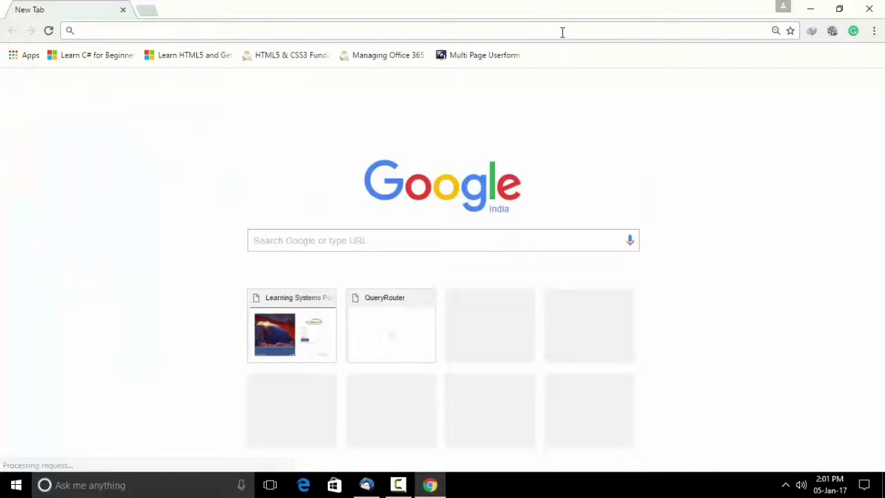
text(www.google.com)
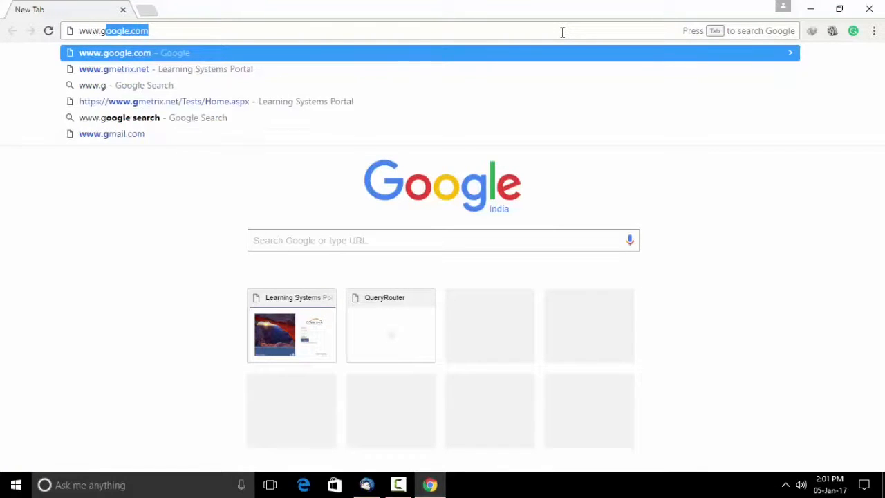
key(Backspace)
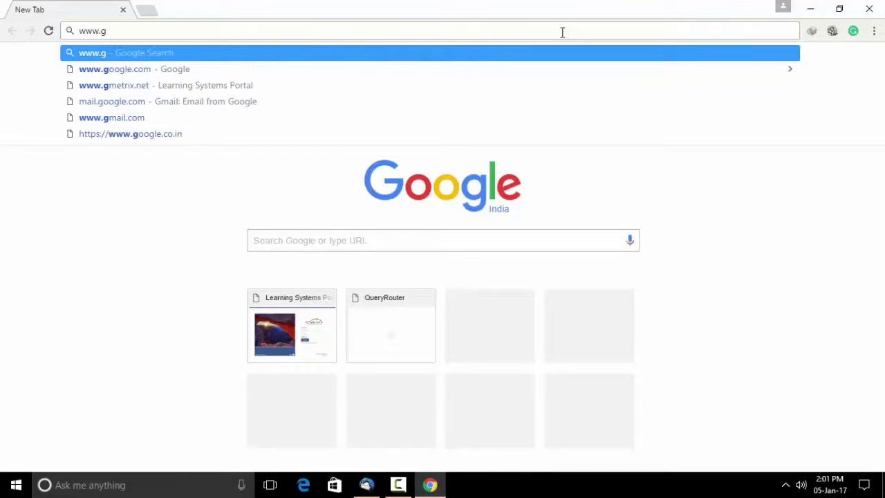
mouse_move(145, 85)
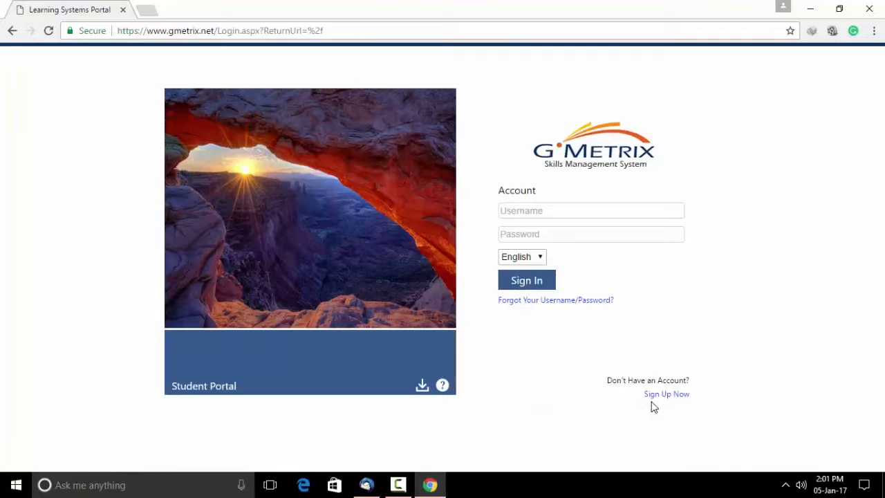
mouse_move(667, 393)
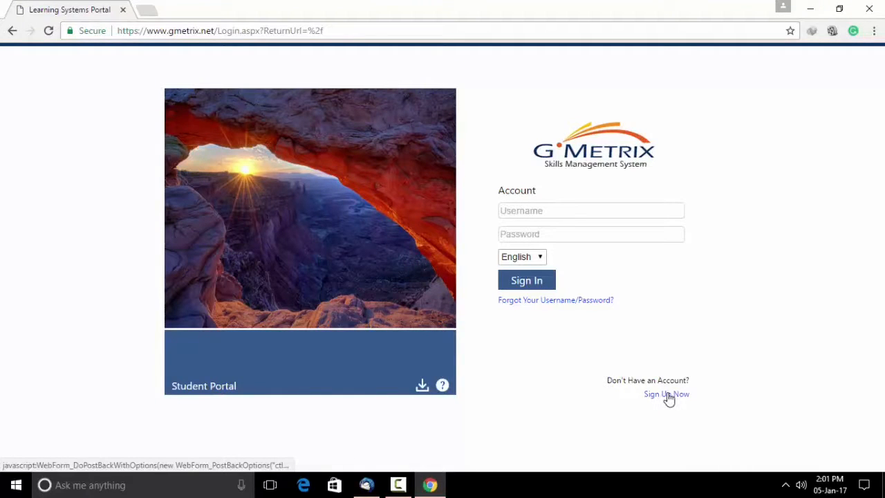
click(667, 392)
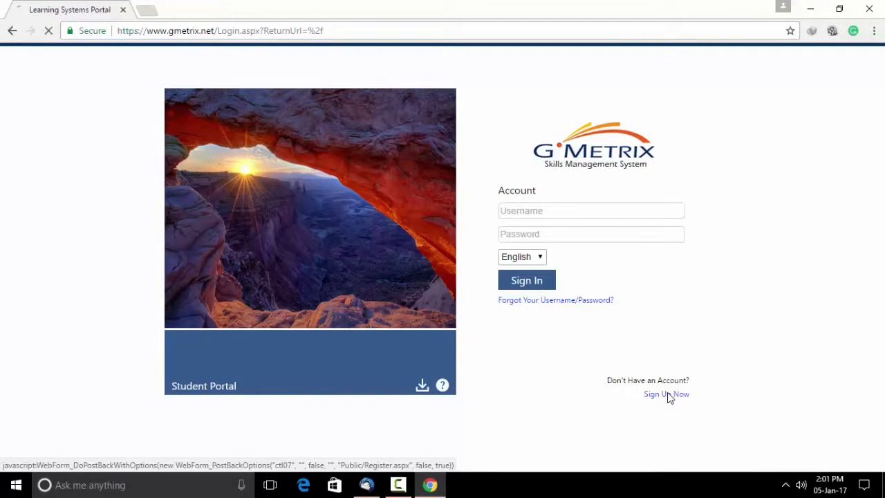
click(666, 394)
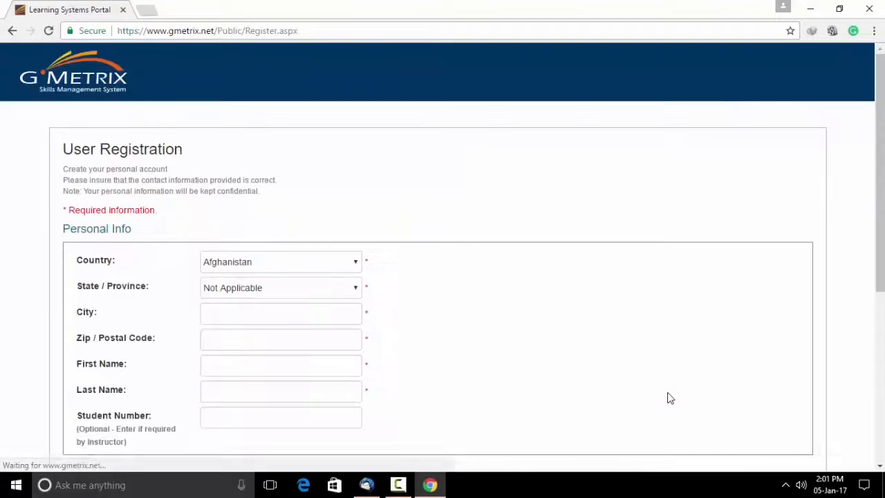
Set the registration country to India and the city to Mumbai
scroll(down, 3)
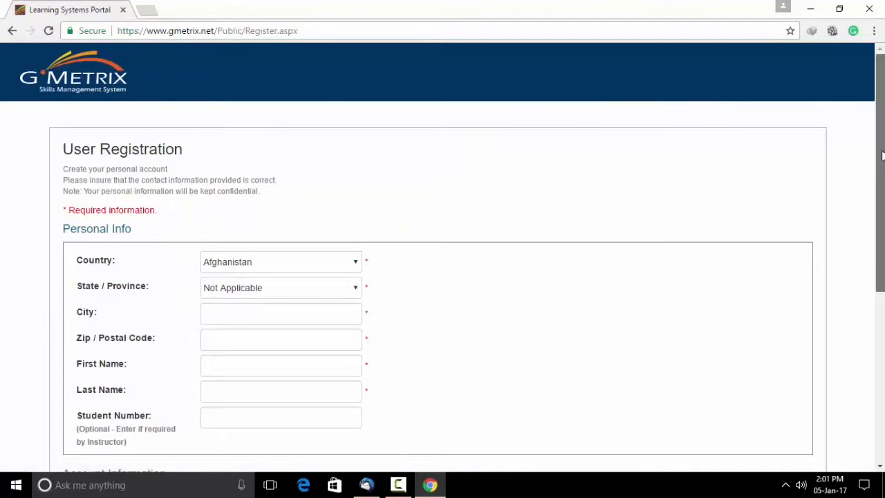
scroll(down, 3)
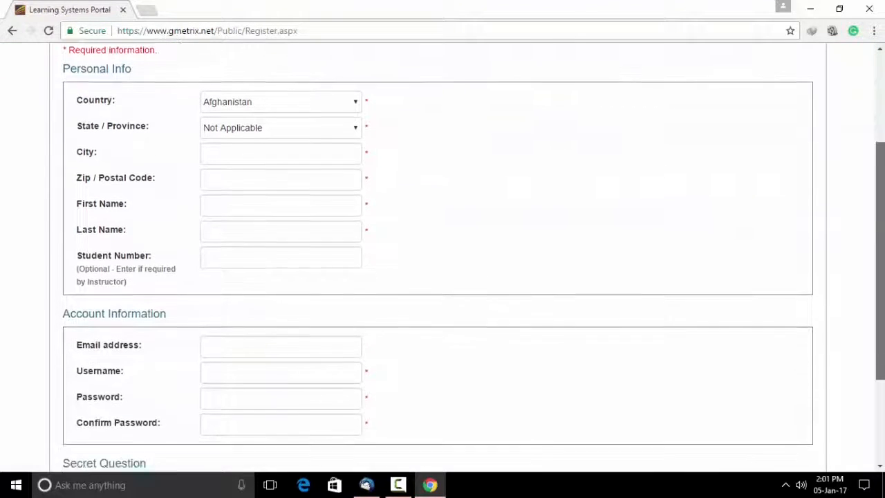
scroll(down, 3)
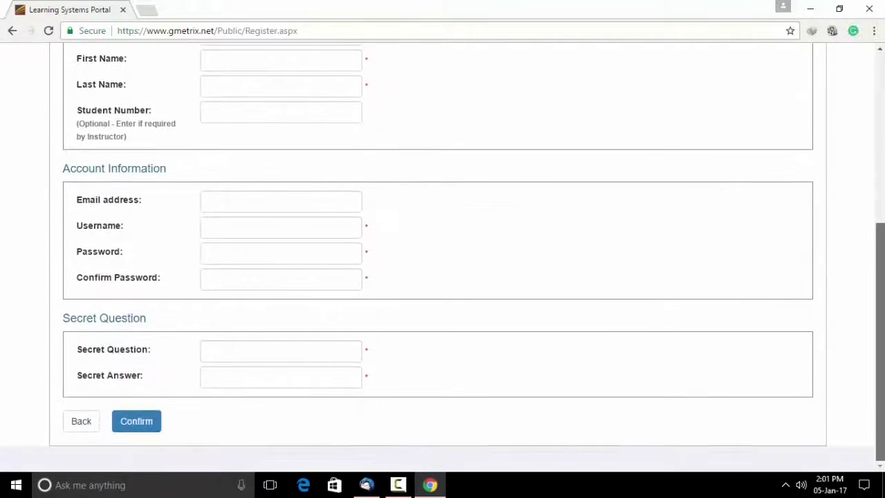
scroll(up, 3)
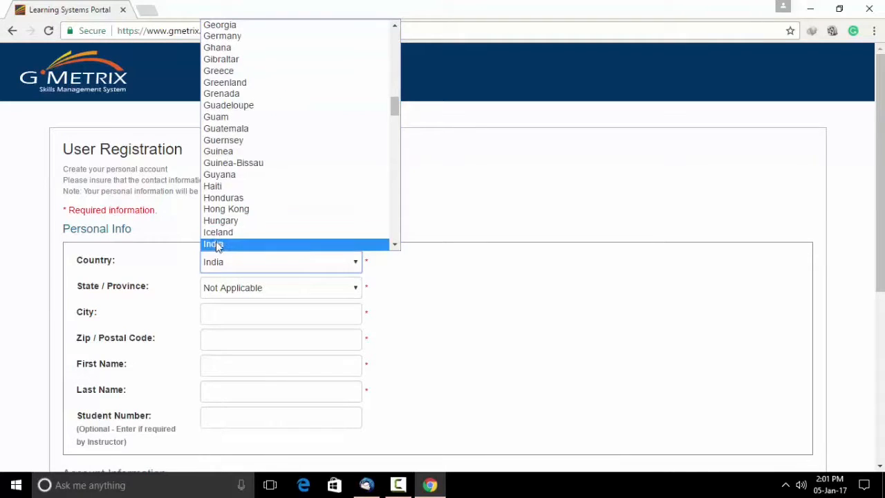
click(213, 244)
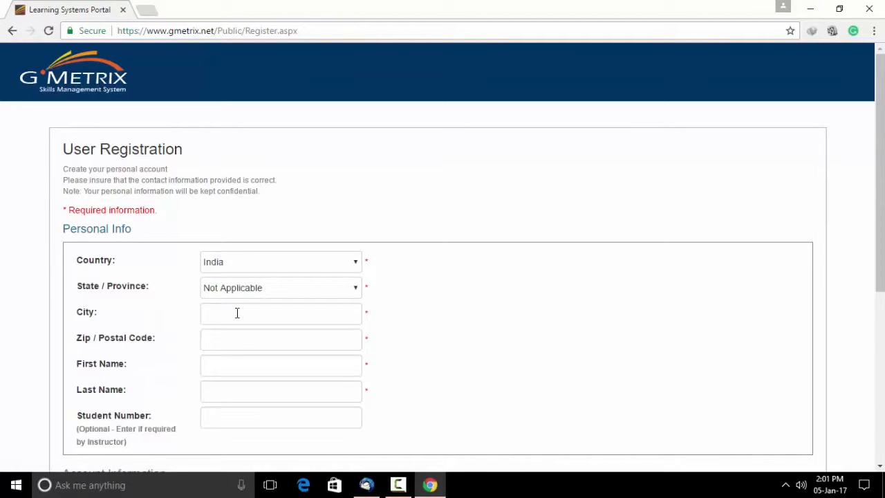
text(Mum)
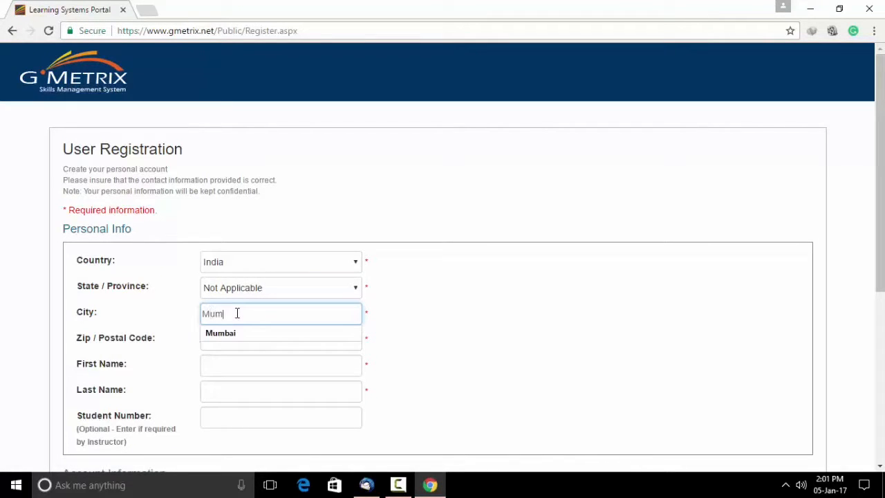
click(220, 332)
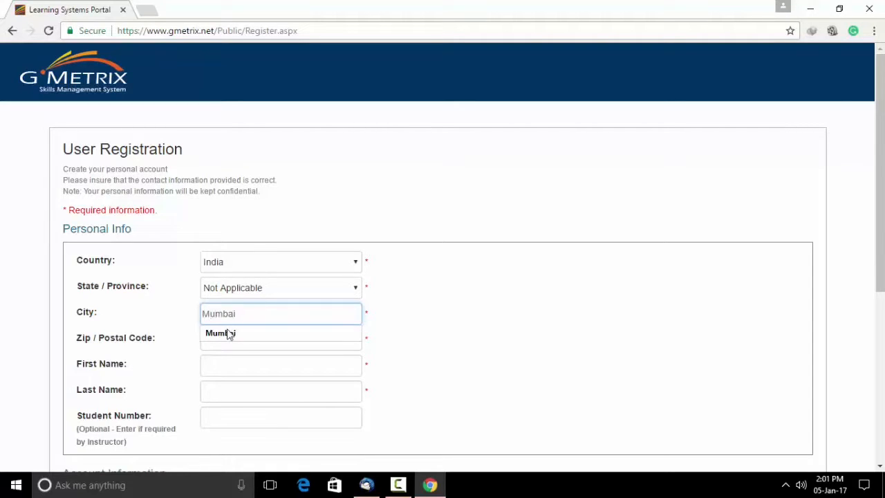
Enter postal code 400099 and the first and last names from suggestions
click(220, 332)
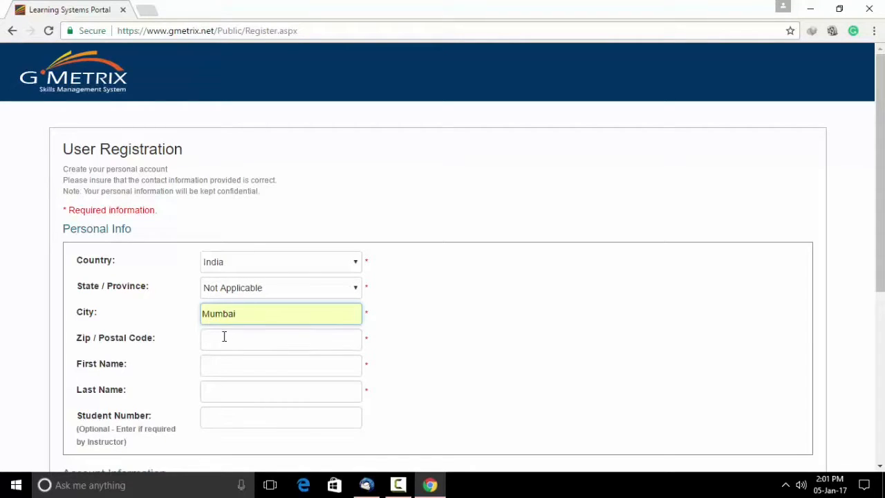
text(4000)
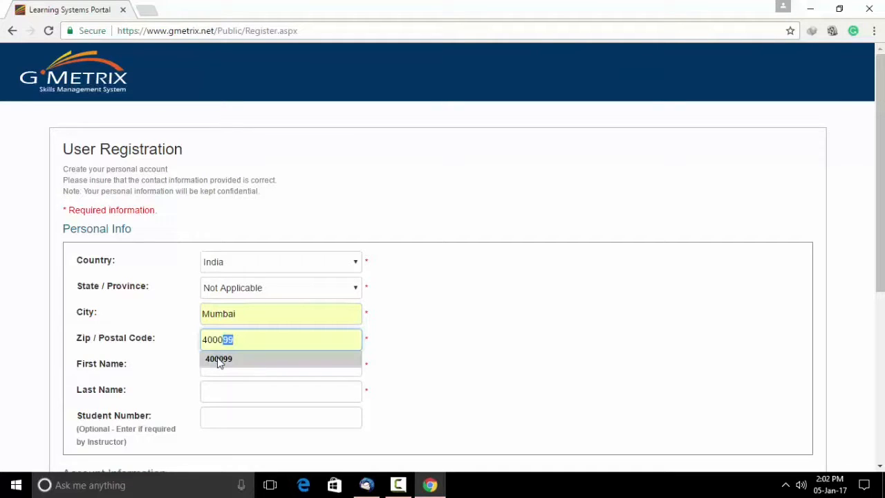
click(219, 358)
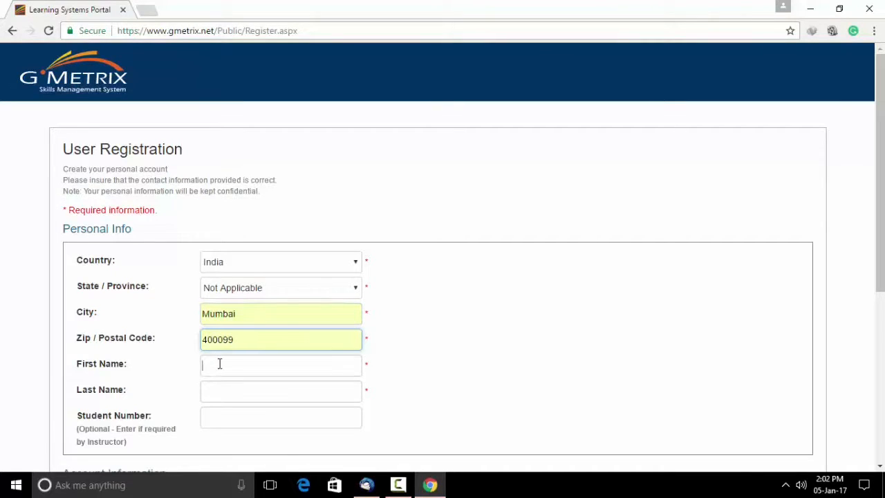
text(Sankalp)
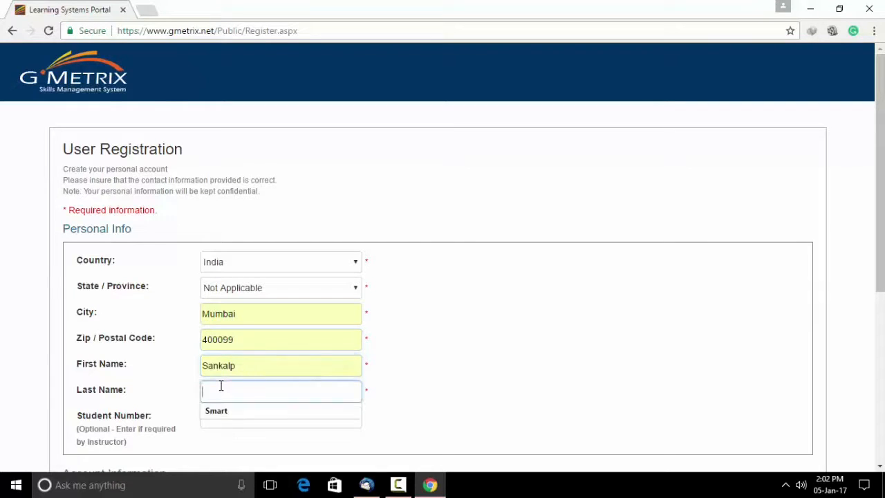
click(216, 410)
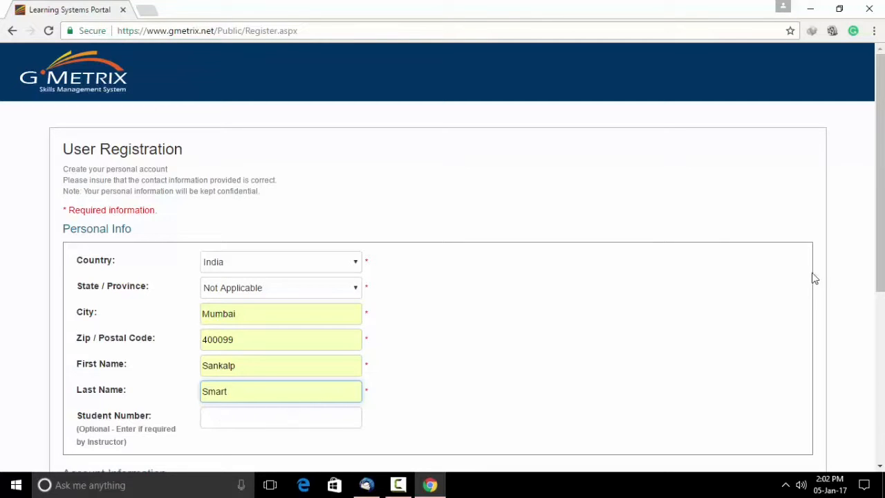
scroll(down, 3)
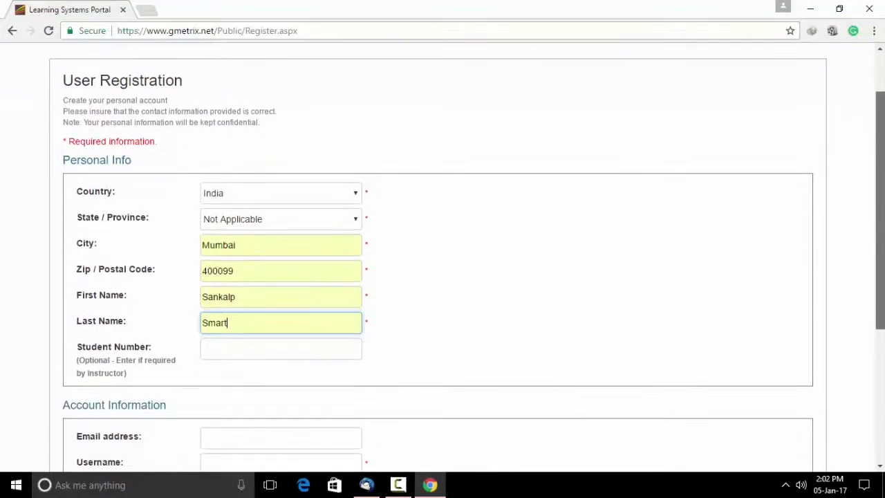
scroll(down, 3)
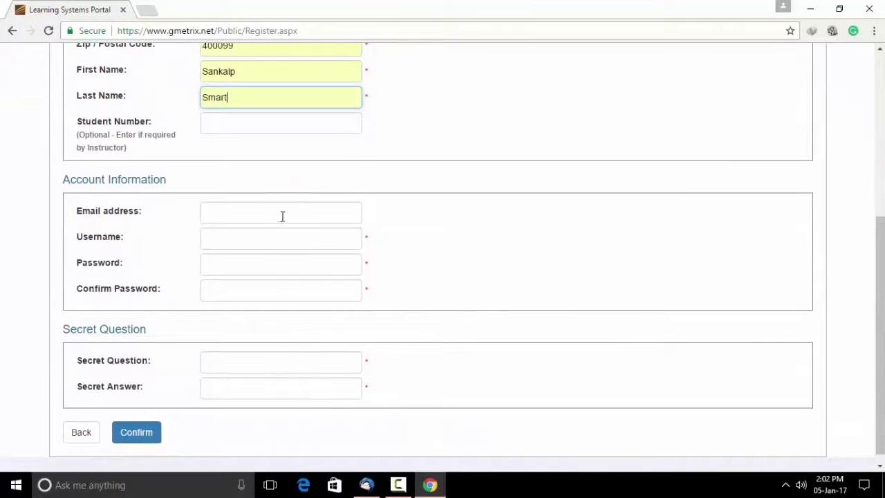
click(279, 236)
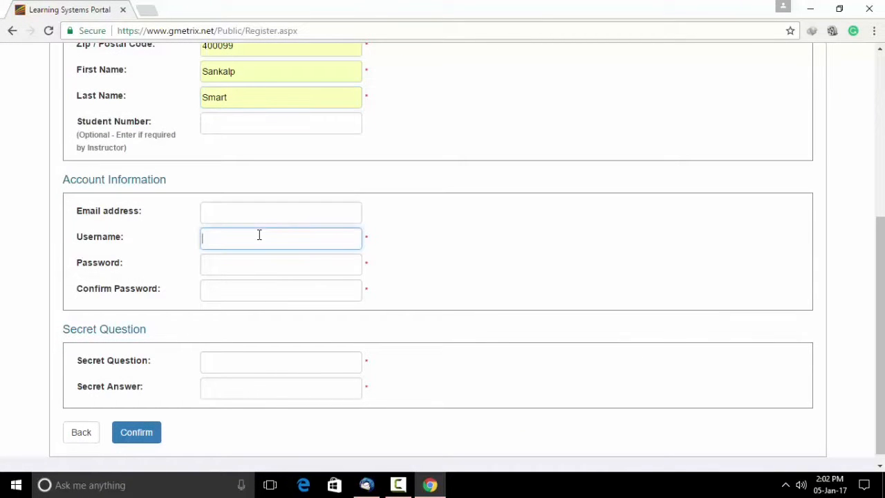
text(sankalp.smart)
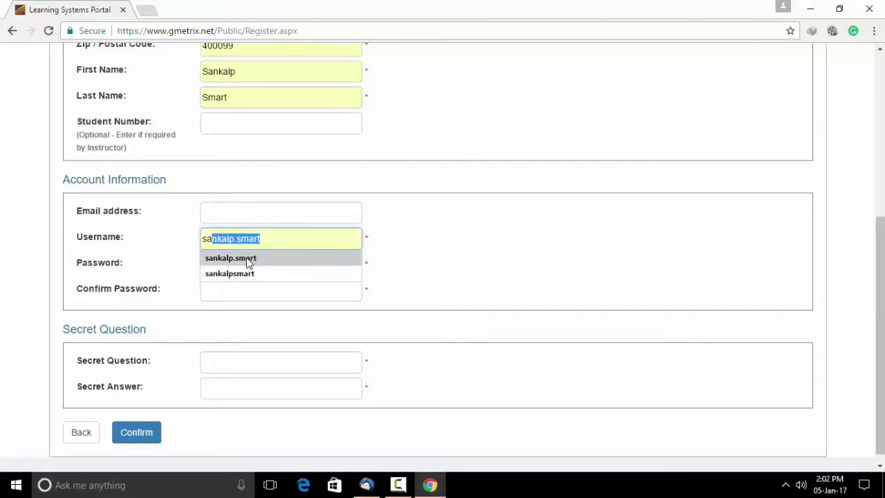
text(1)
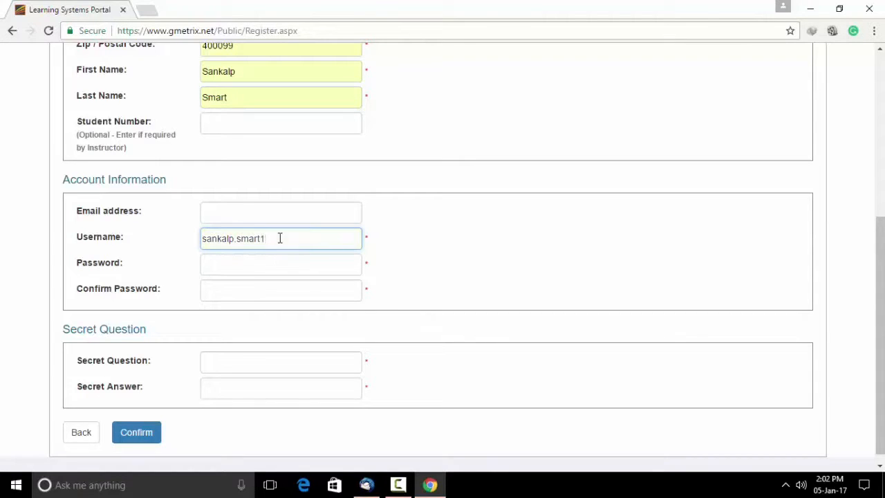
click(279, 263)
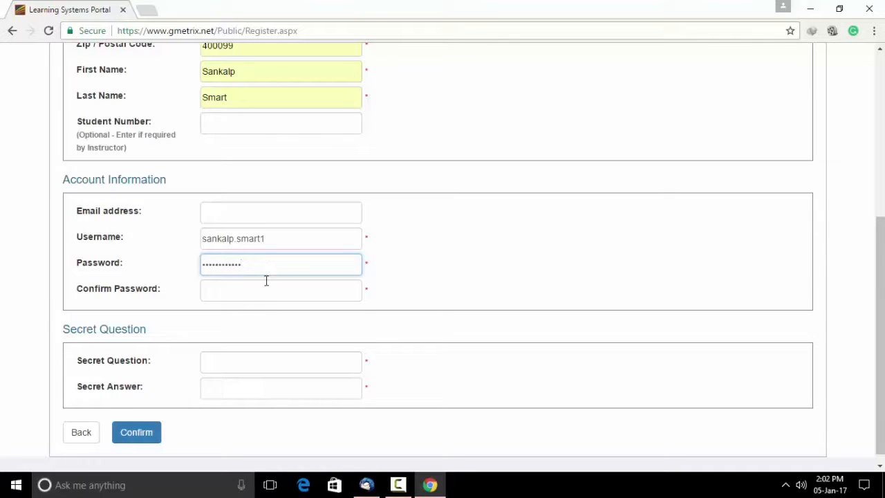
click(279, 290)
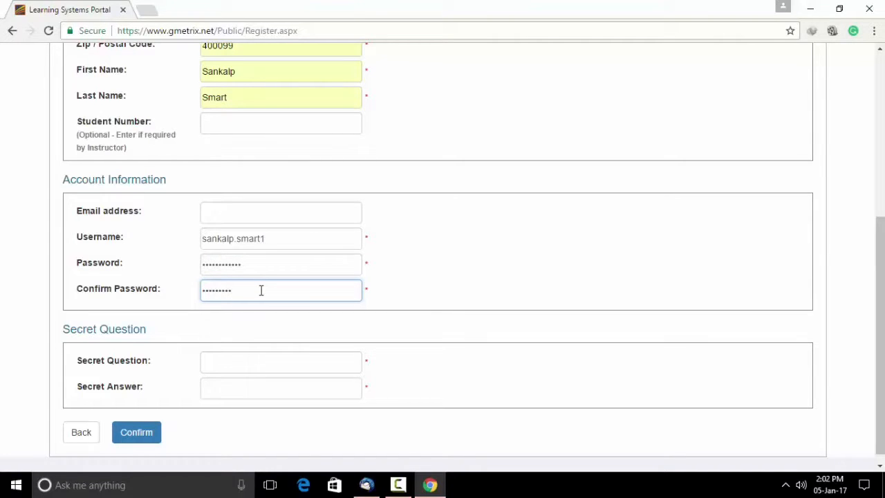
text(•••)
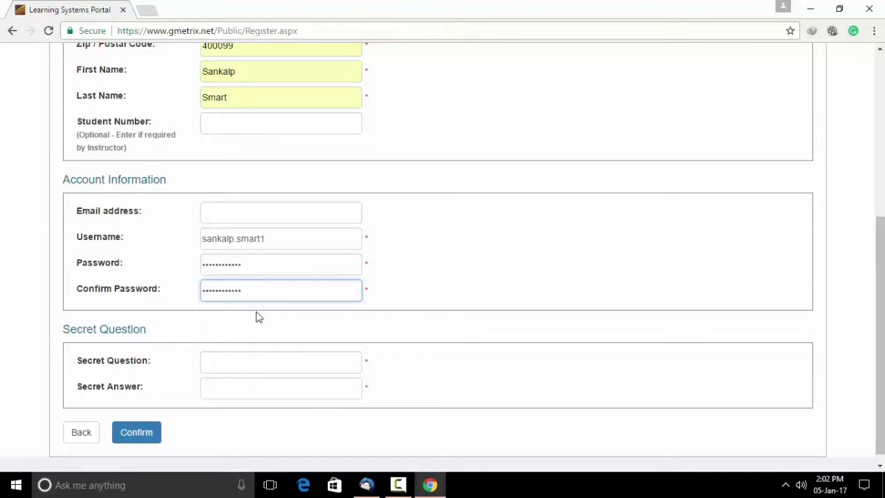
click(281, 362)
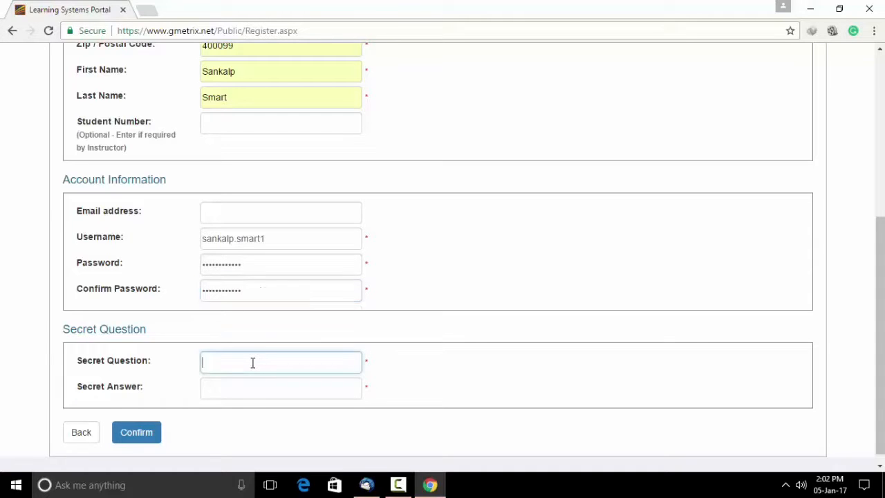
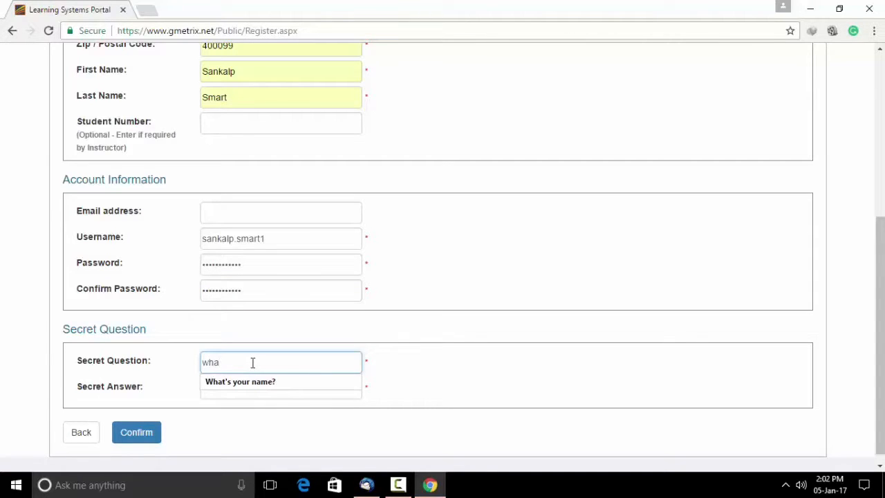
click(240, 382)
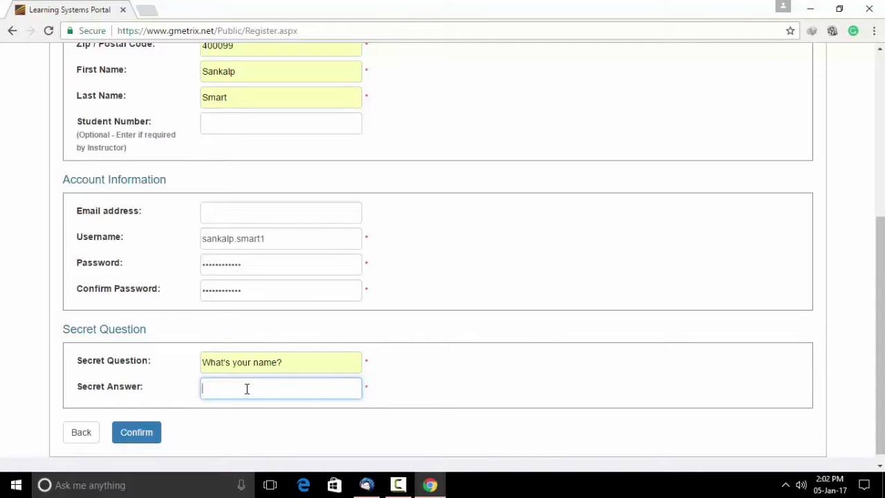
text(Sankalp)
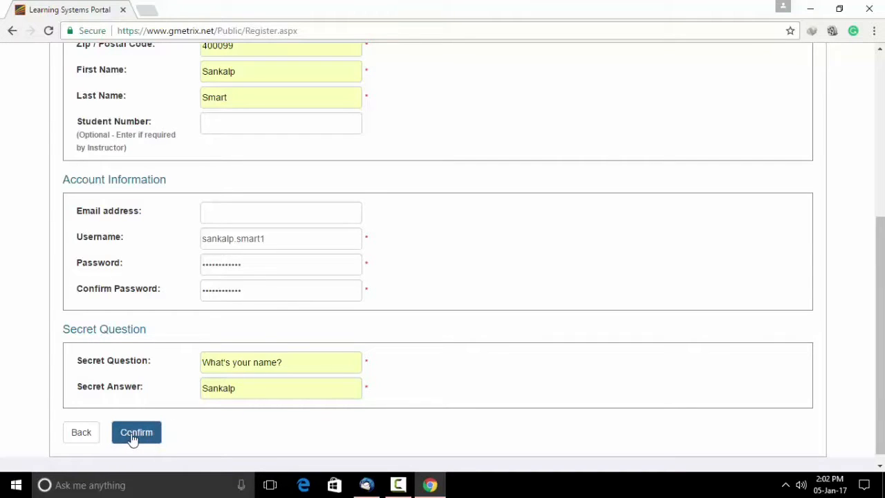
click(135, 431)
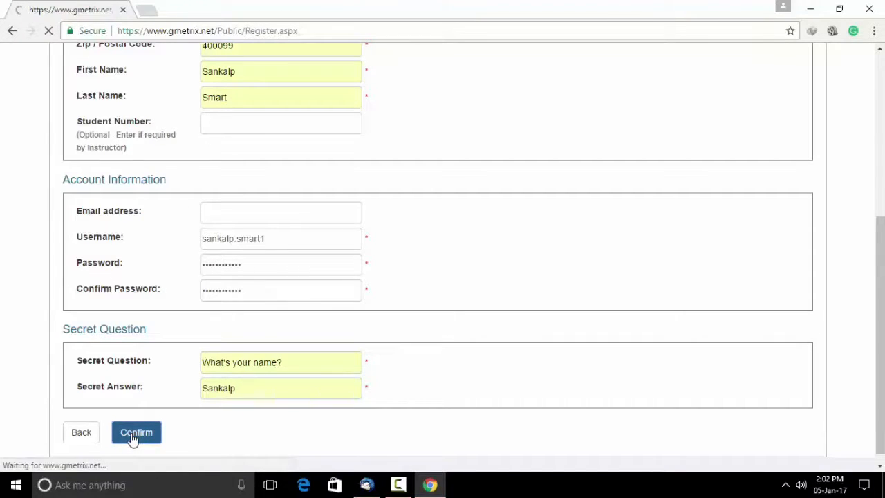
click(136, 431)
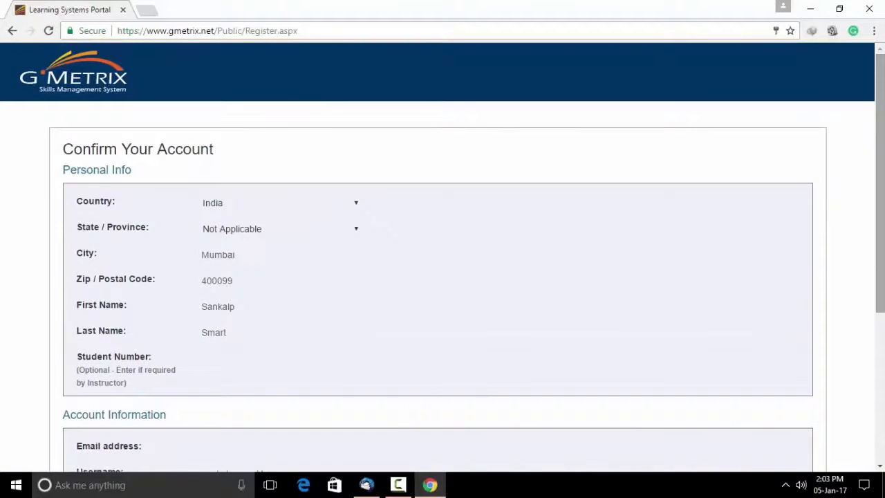
Create the account from the reviewed details on the Confirm Your Account page
scroll(down, 3)
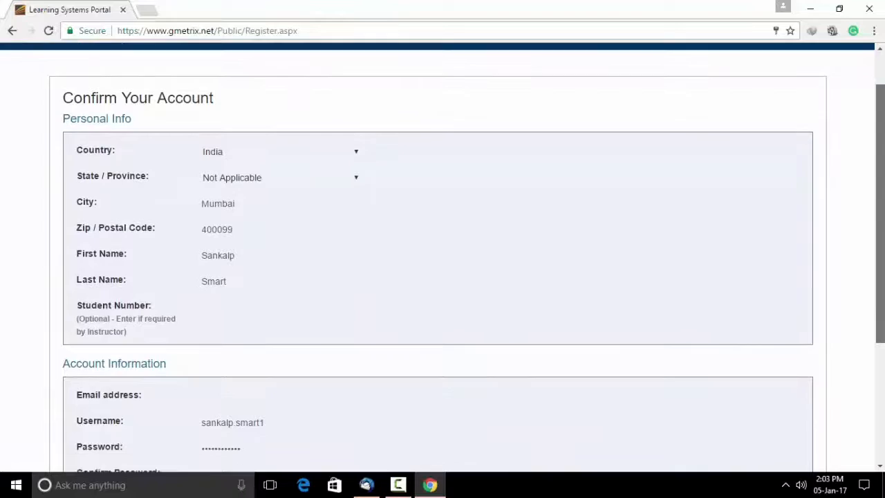
scroll(down, 3)
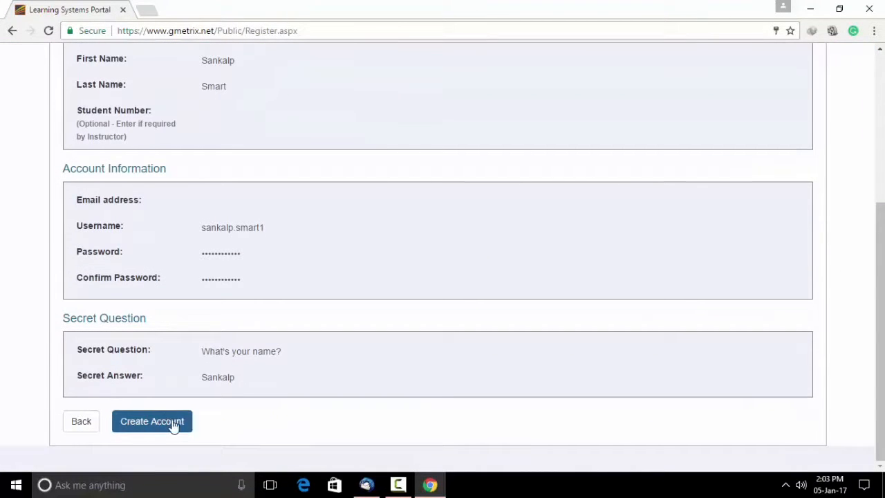
click(153, 421)
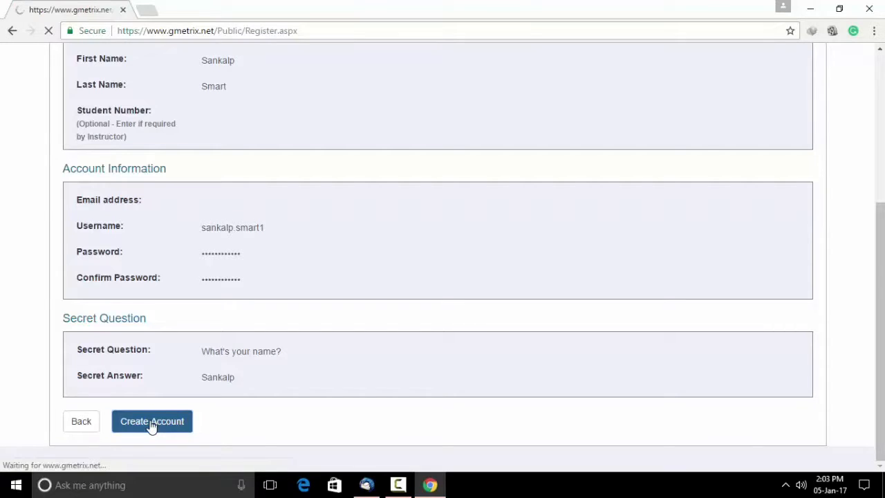
click(152, 421)
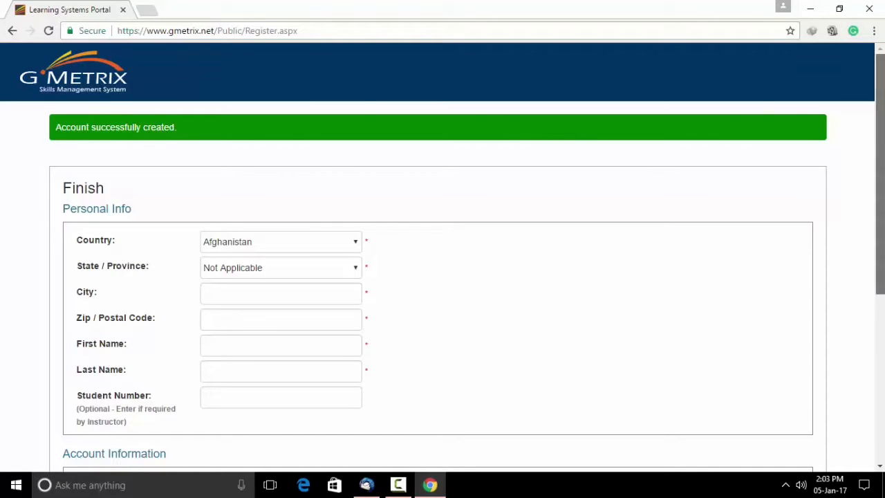
Finish the registration and return to the GMetrix sign-in page
scroll(down, 3)
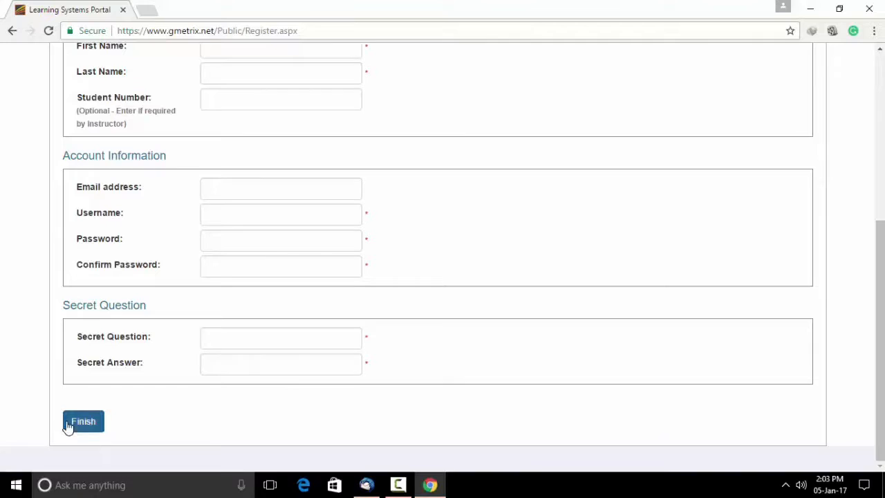
click(83, 421)
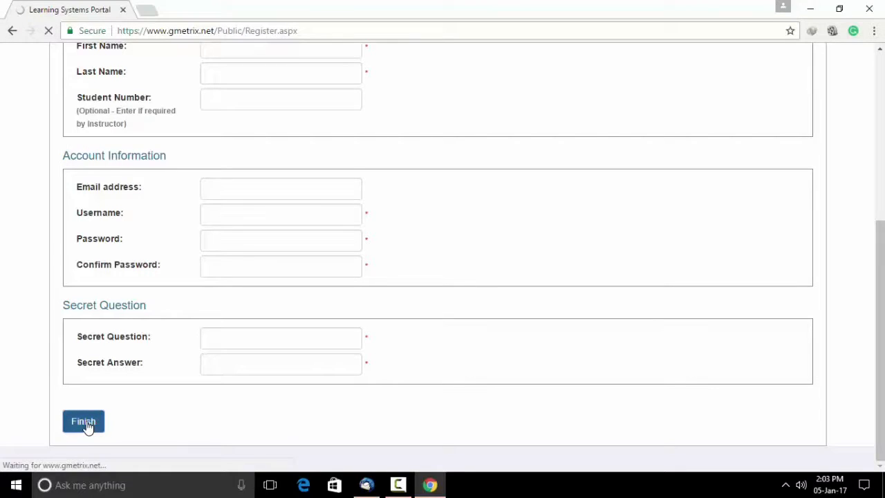
click(83, 420)
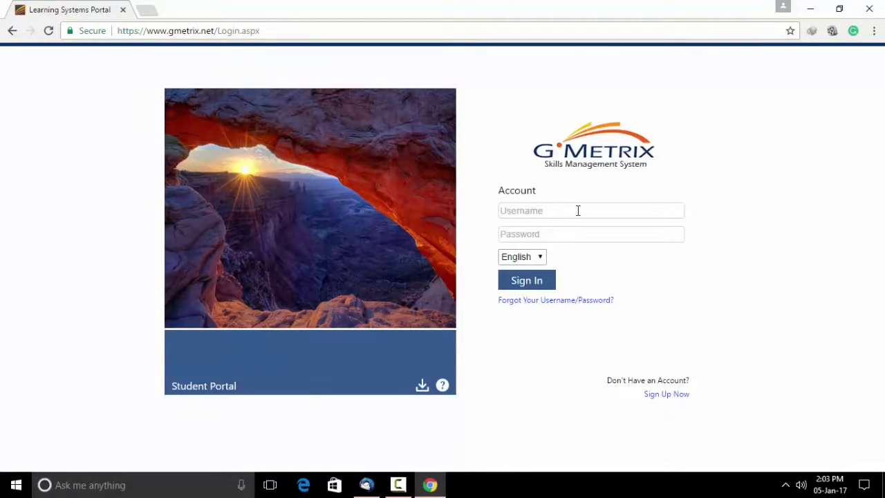
Sign in with the saved username suggestion and password to reach the tests home
text(sa)
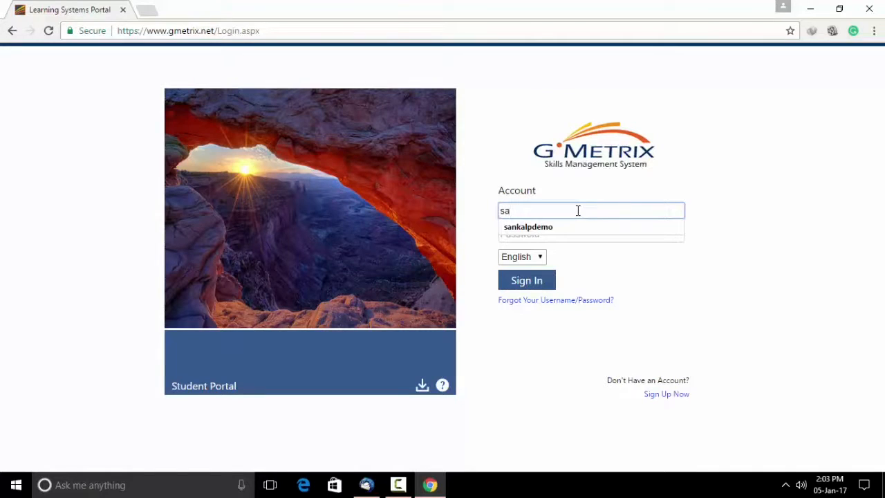
click(529, 227)
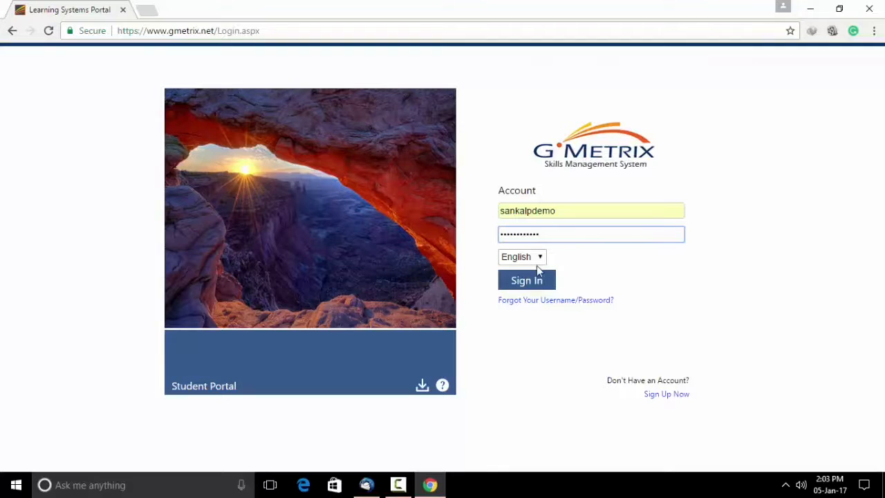
click(526, 280)
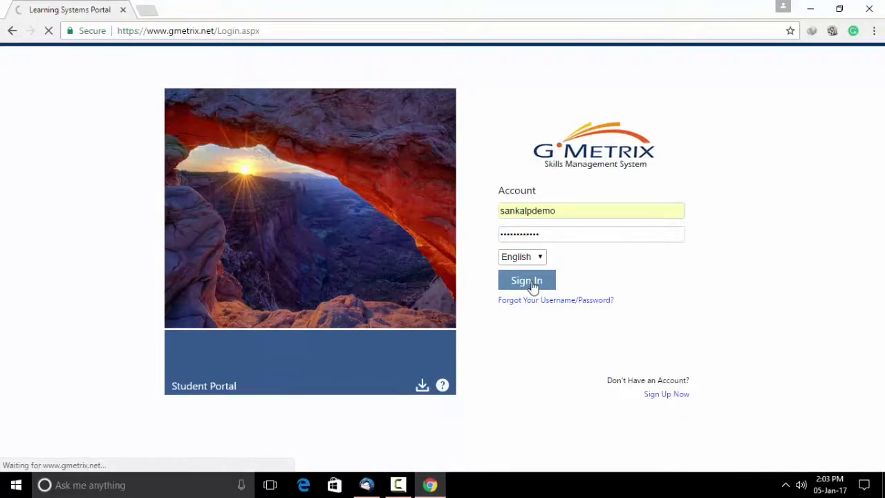
click(525, 279)
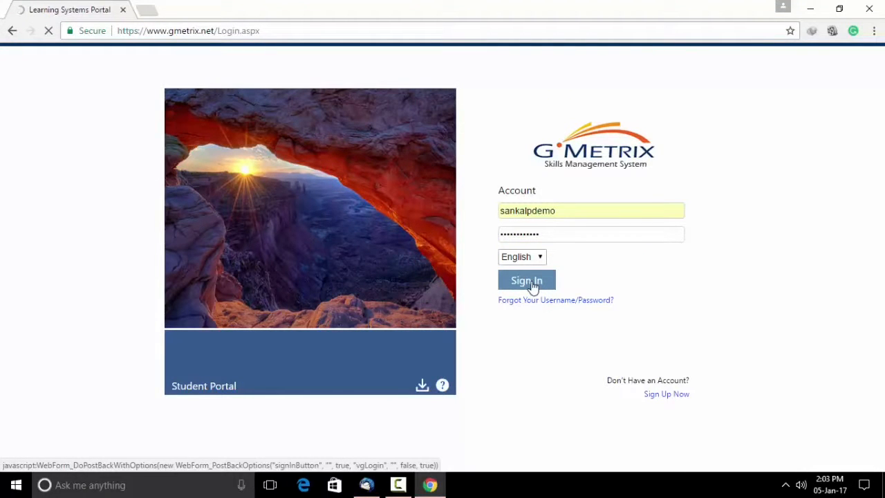
click(525, 279)
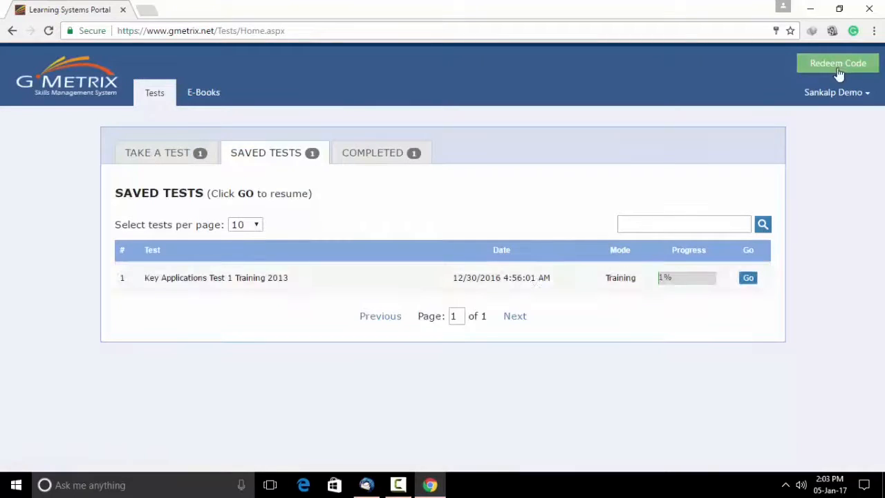
click(838, 64)
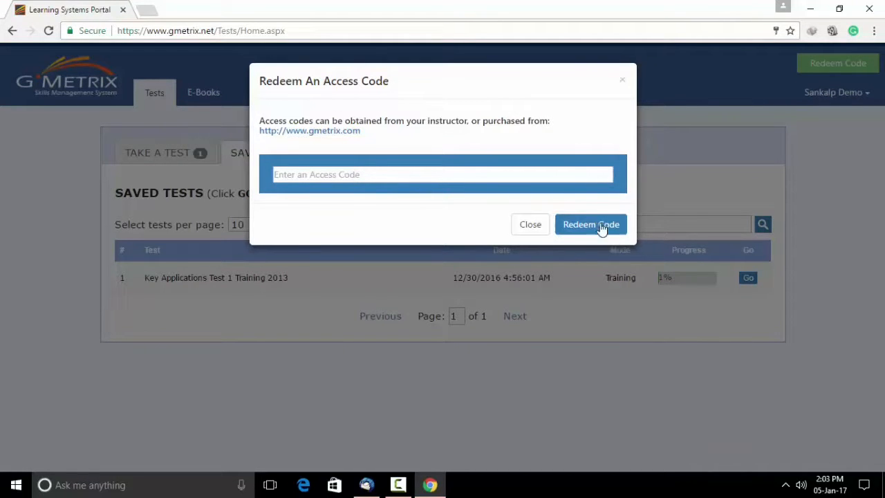
mouse_move(631, 249)
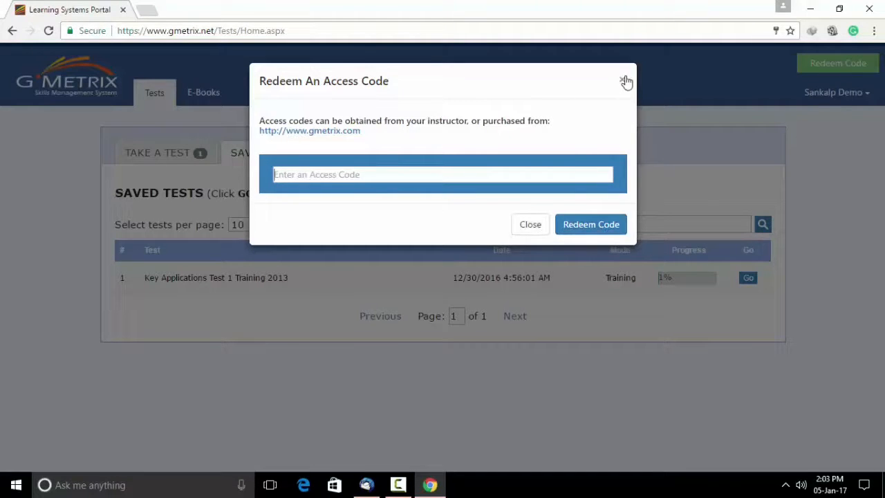
click(625, 80)
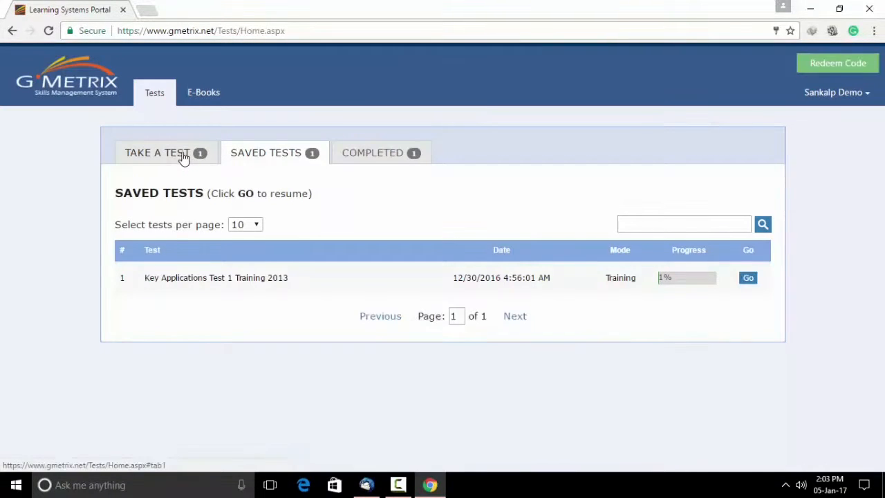
From Take A Test, start a test with the listed access code
click(158, 152)
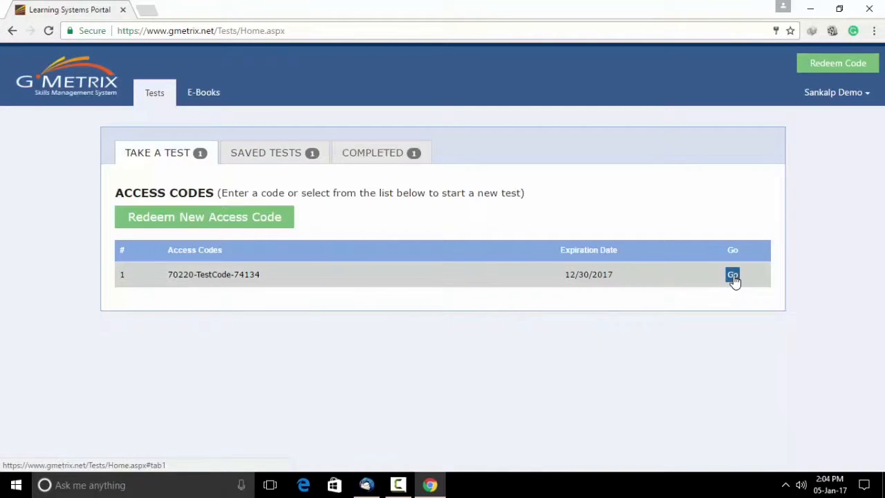
click(733, 274)
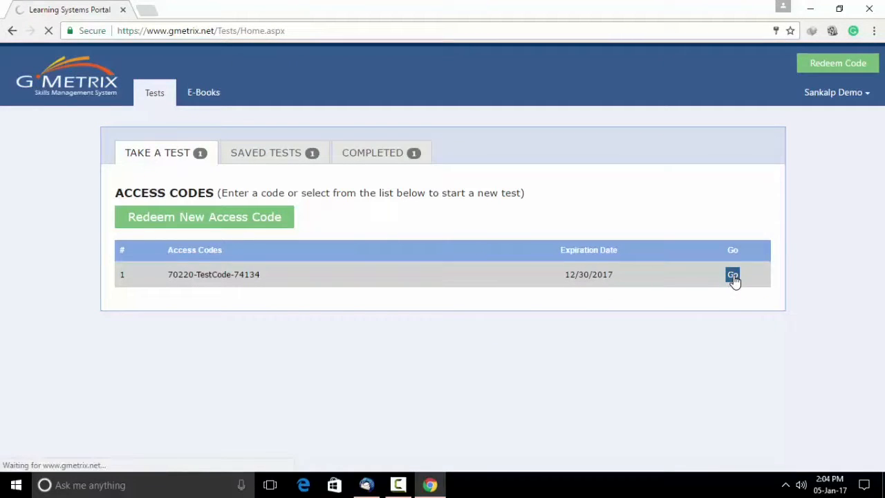
click(734, 274)
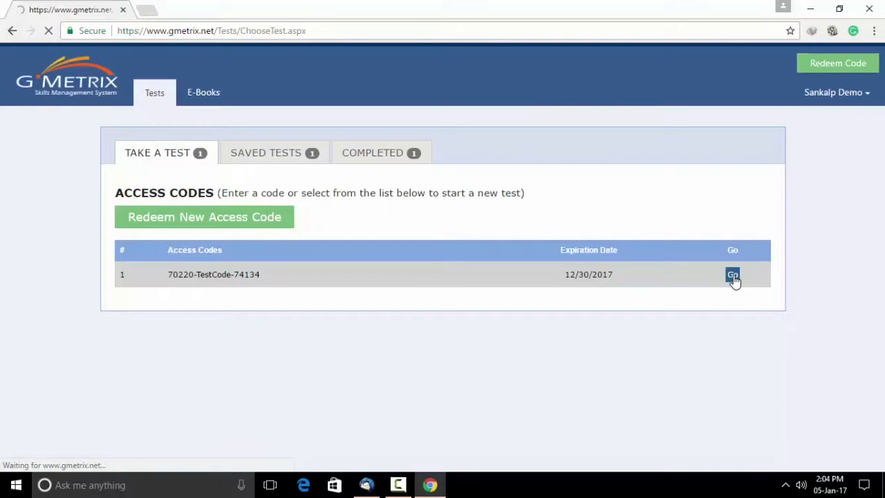
click(733, 274)
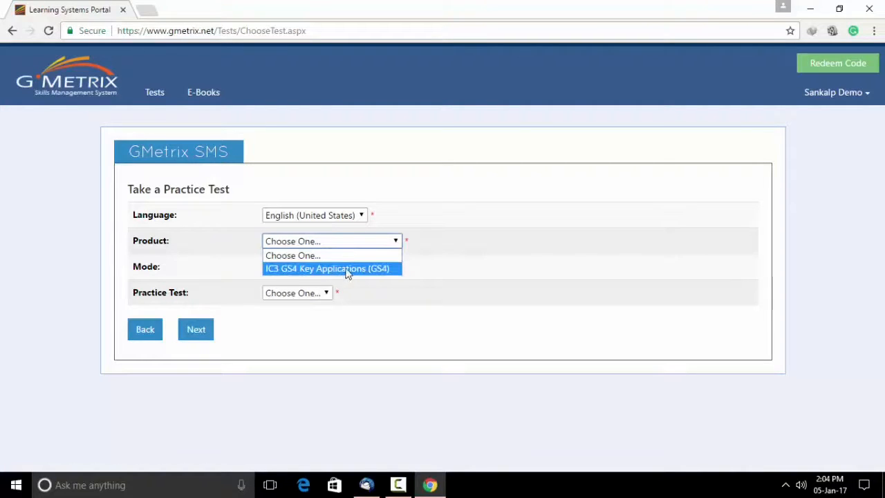
Choose IC3 GS4 Key Applications as product and try the Training and Testing modes
click(328, 268)
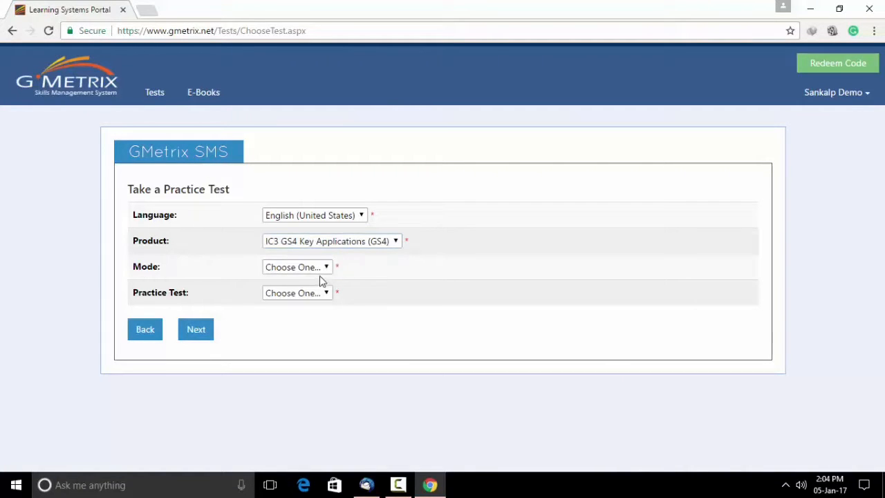
click(298, 267)
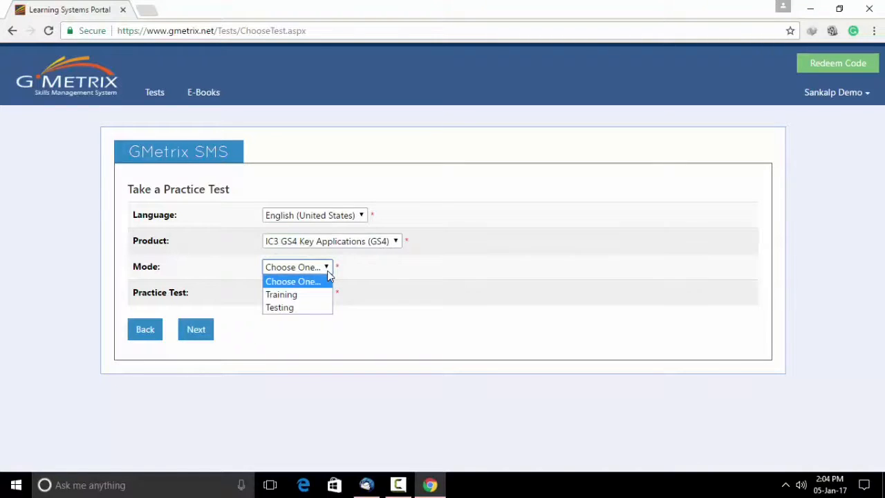
mouse_move(299, 293)
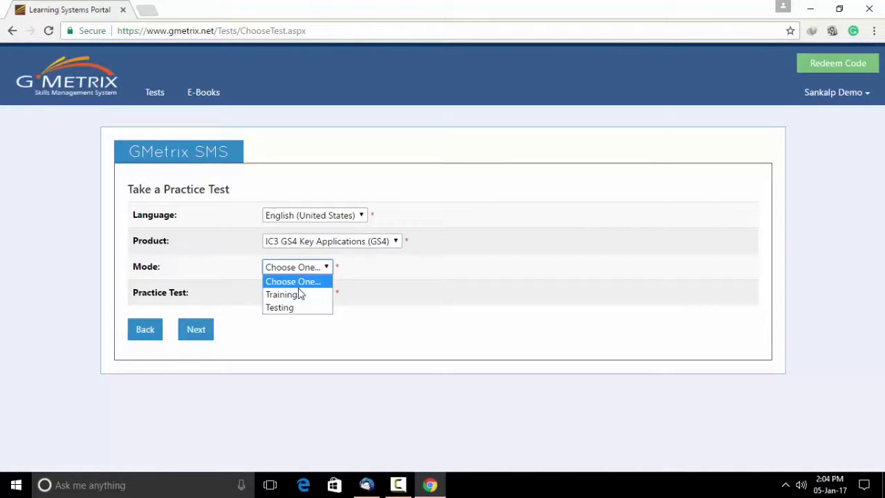
click(282, 293)
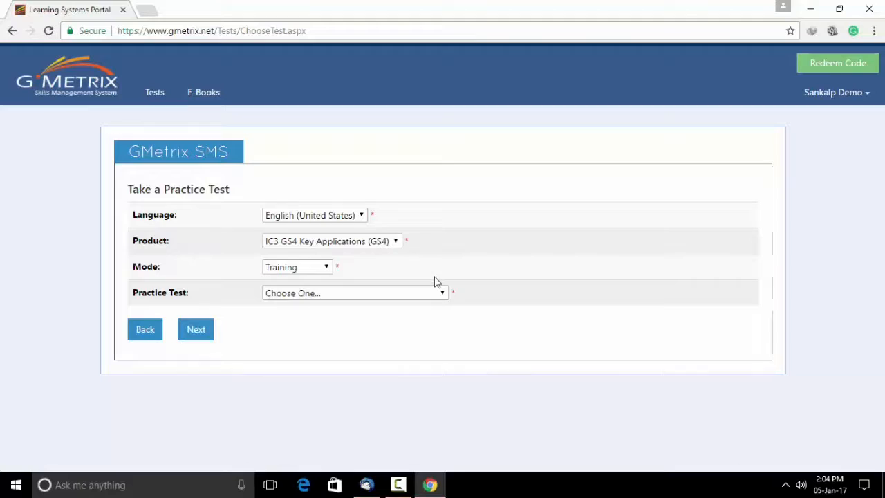
click(297, 267)
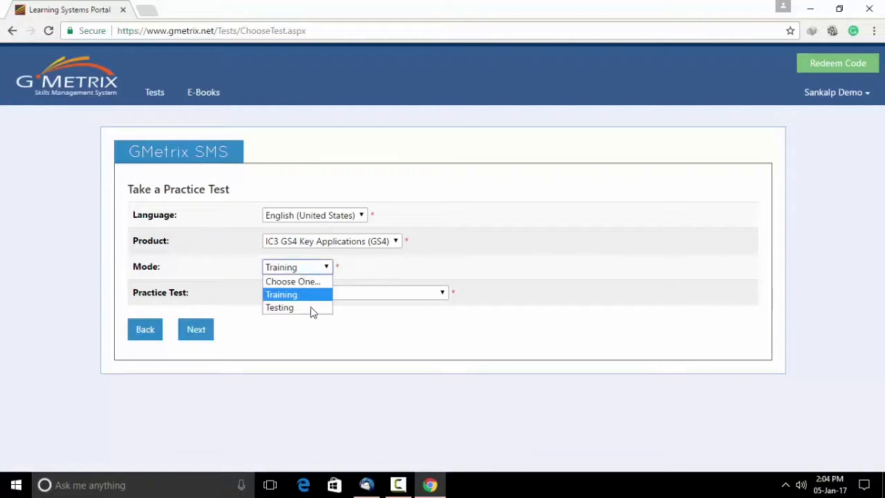
click(279, 308)
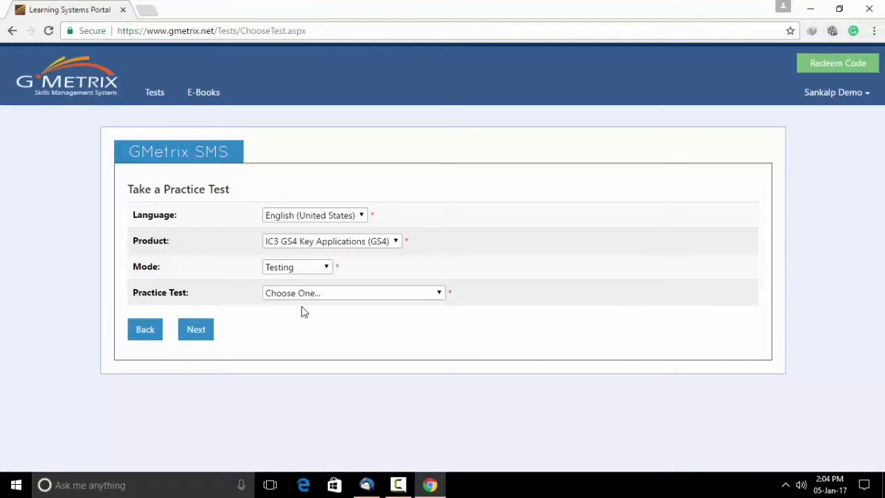
Settle on Training mode with Key Applications Test 2 Training 2013 and continue to its overview
click(297, 267)
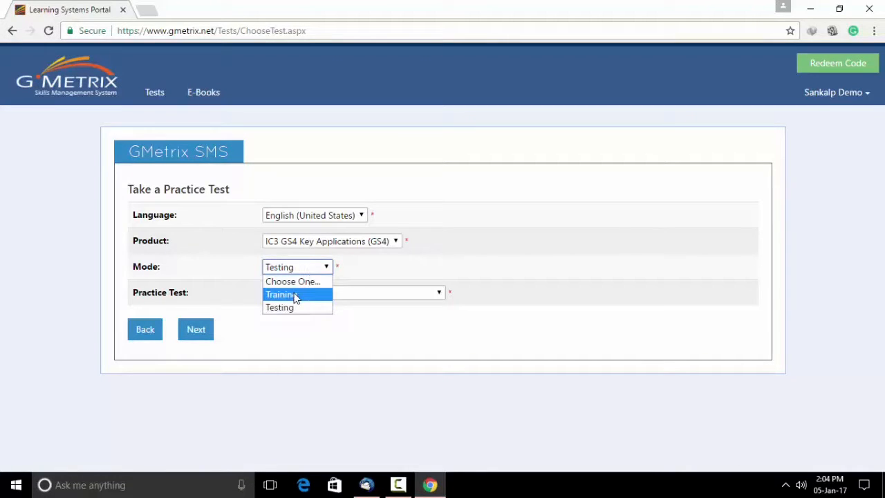
click(279, 293)
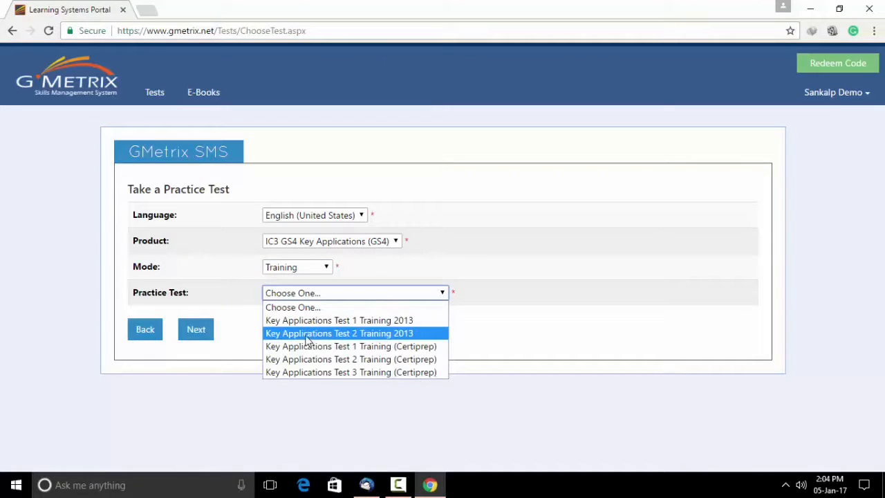
click(338, 332)
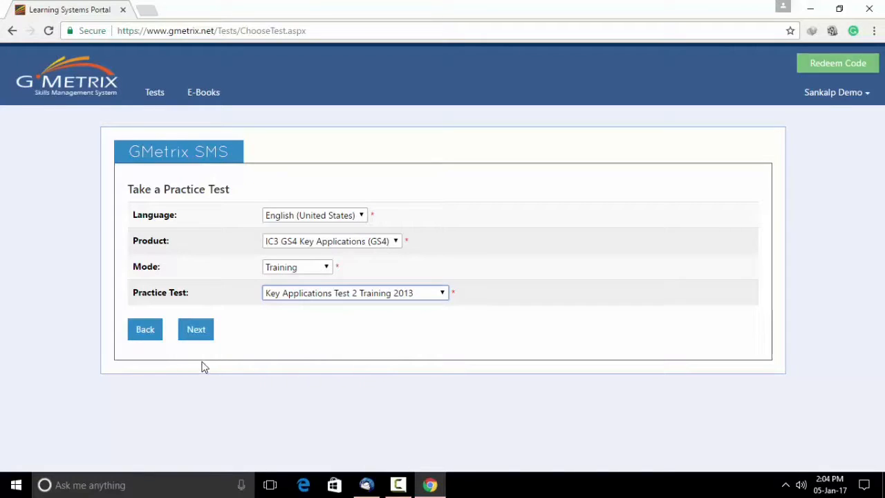
mouse_move(197, 329)
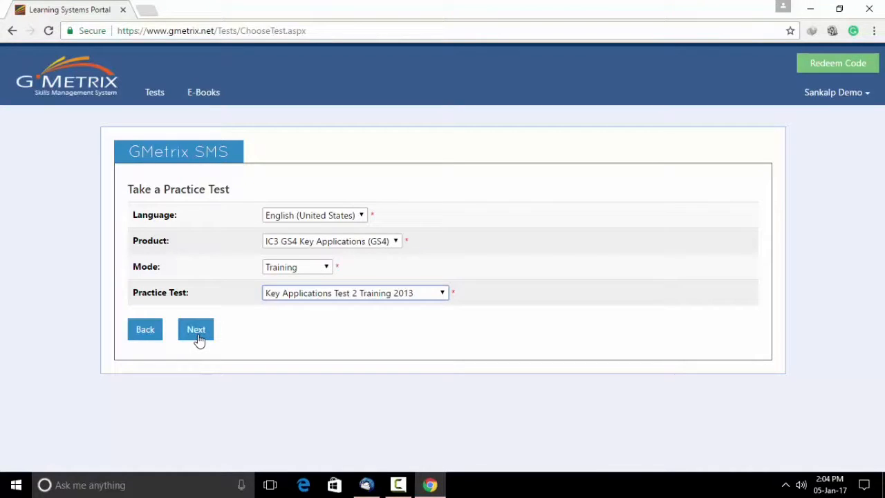
click(196, 329)
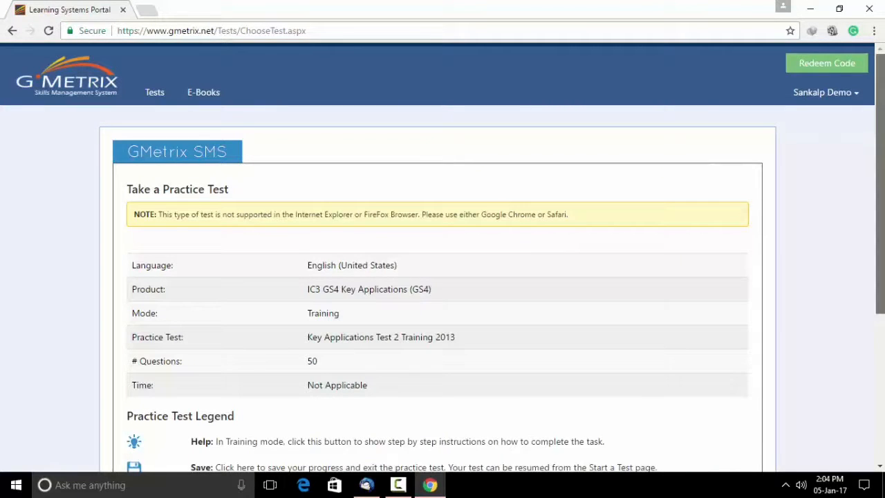
scroll(down, 3)
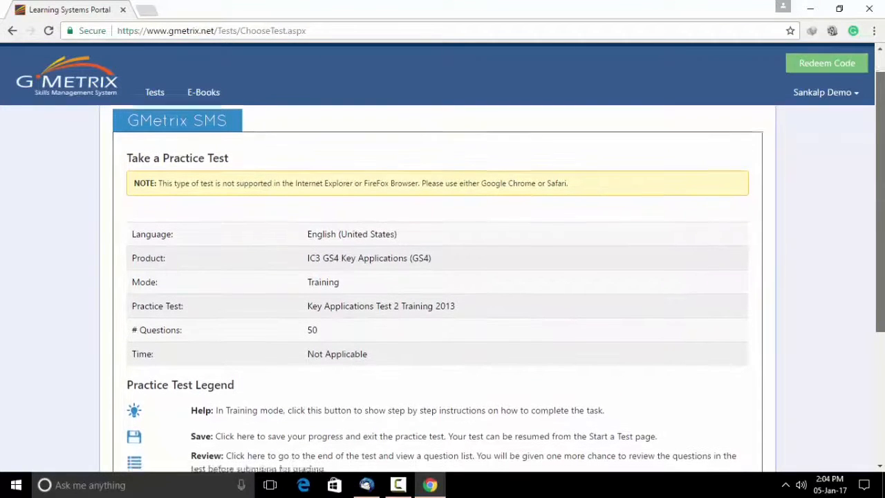
scroll(down, 3)
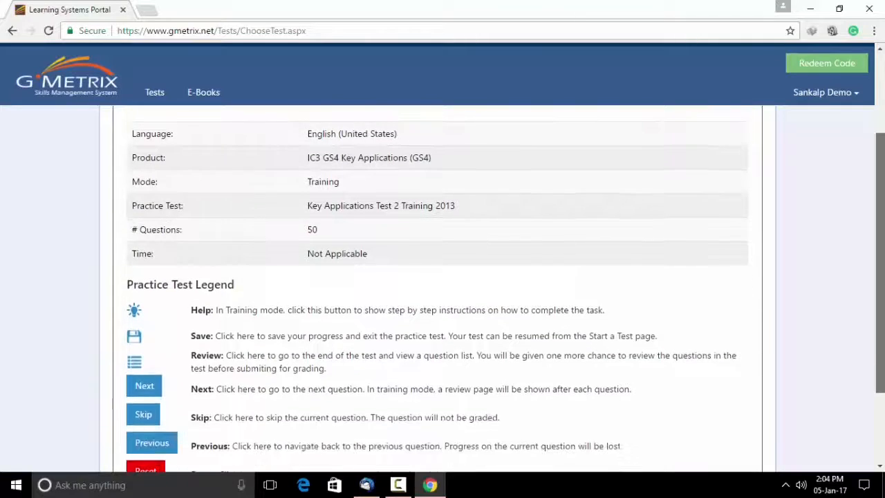
scroll(down, 3)
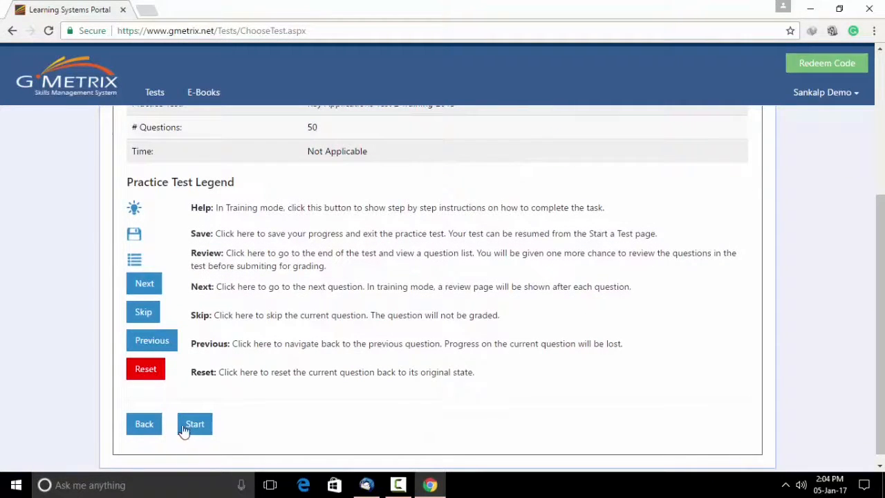
mouse_move(202, 434)
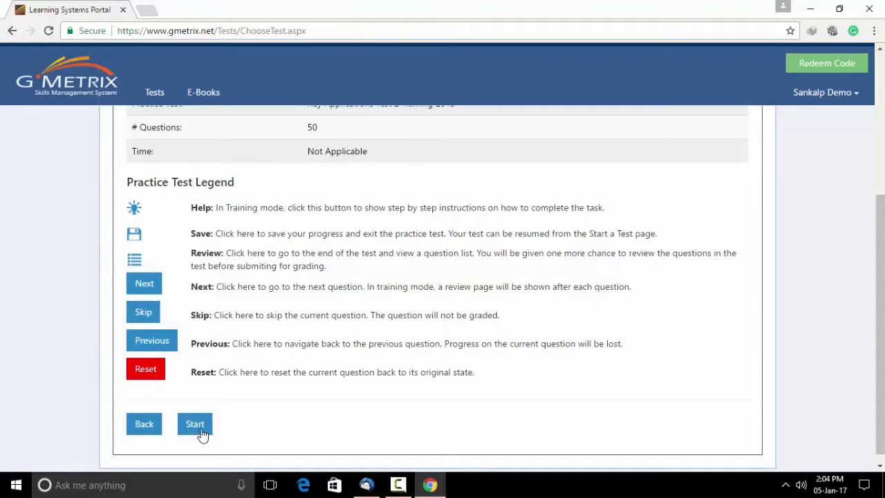
mouse_move(282, 431)
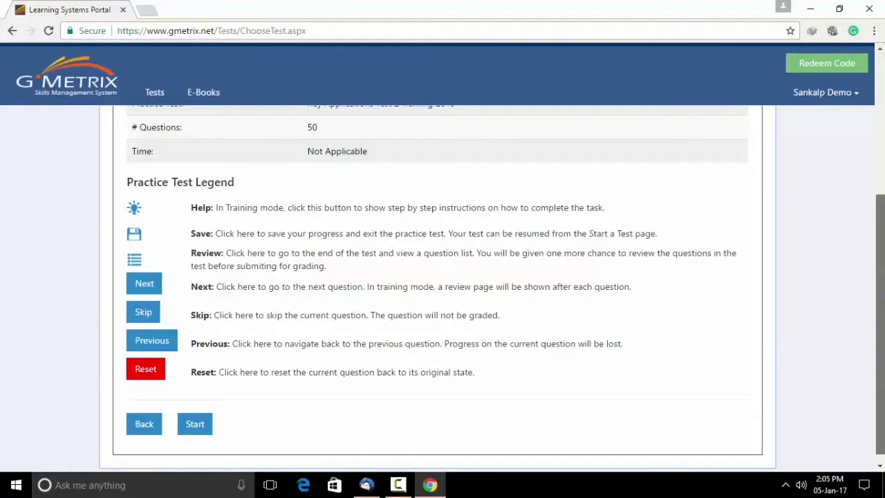
scroll(up, 3)
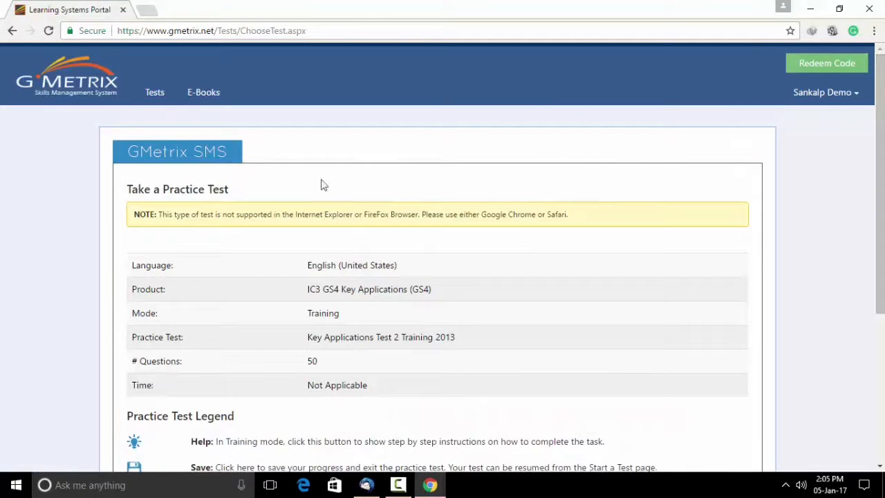
mouse_move(166, 109)
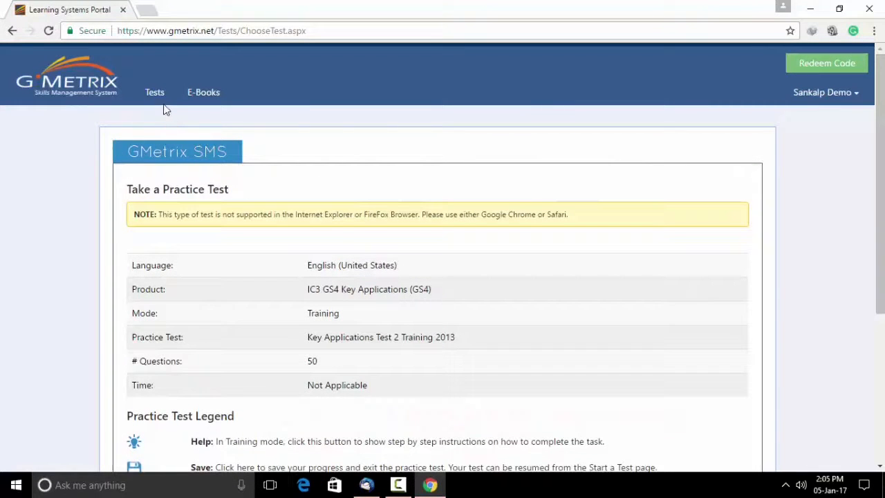
mouse_move(155, 91)
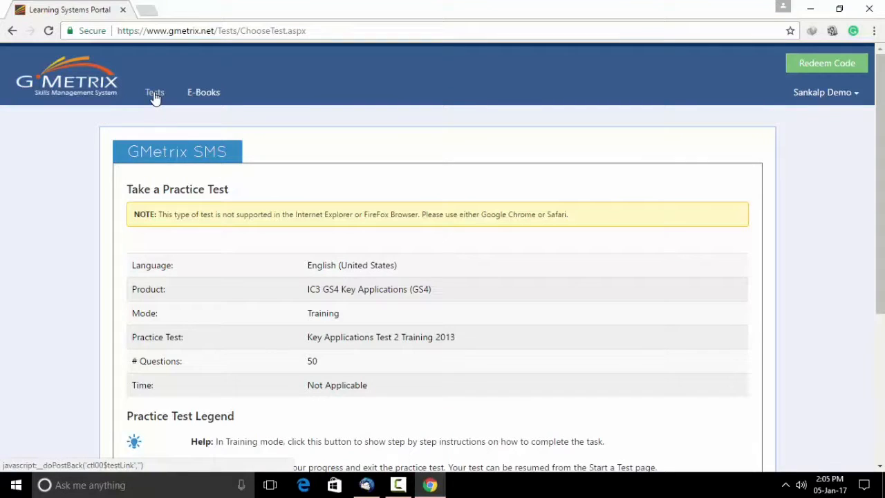
From the Completed tests list, open the results of Key Applications Test 1 Testing 2013
click(155, 91)
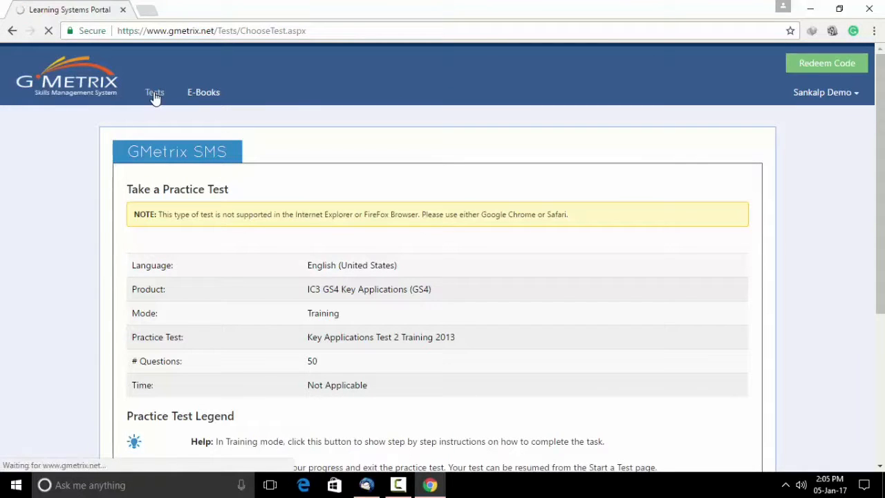
click(155, 92)
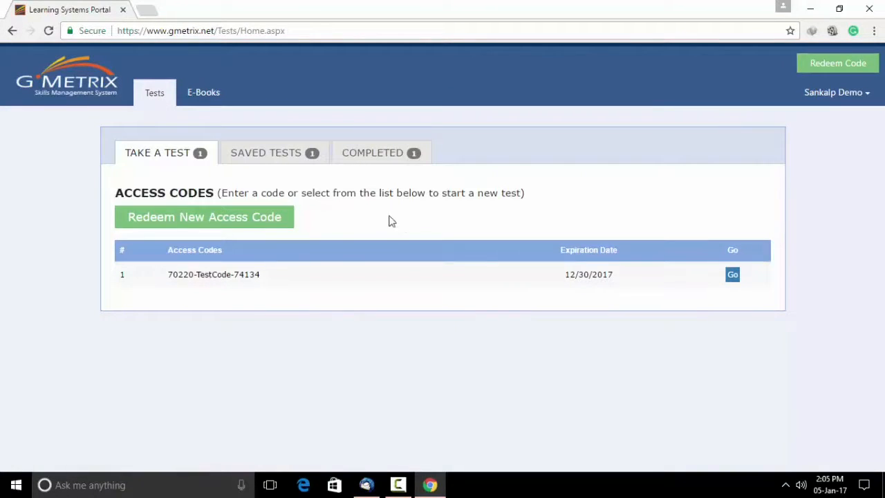
mouse_move(381, 152)
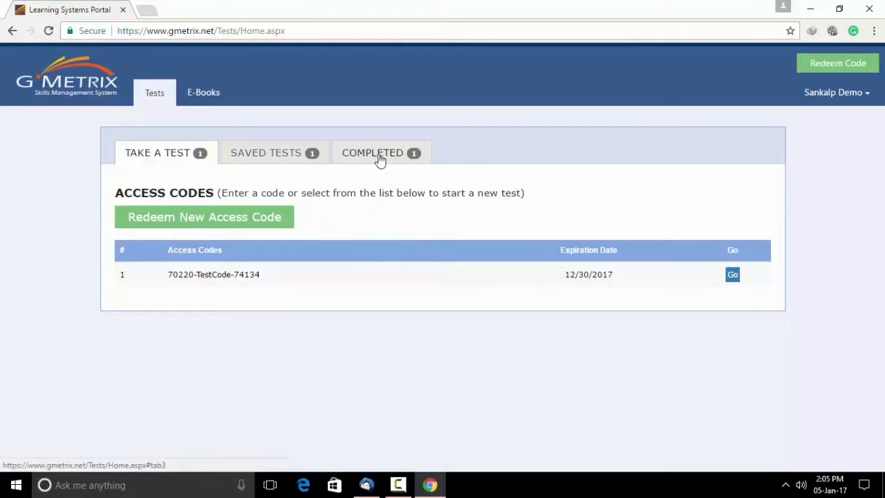
click(372, 152)
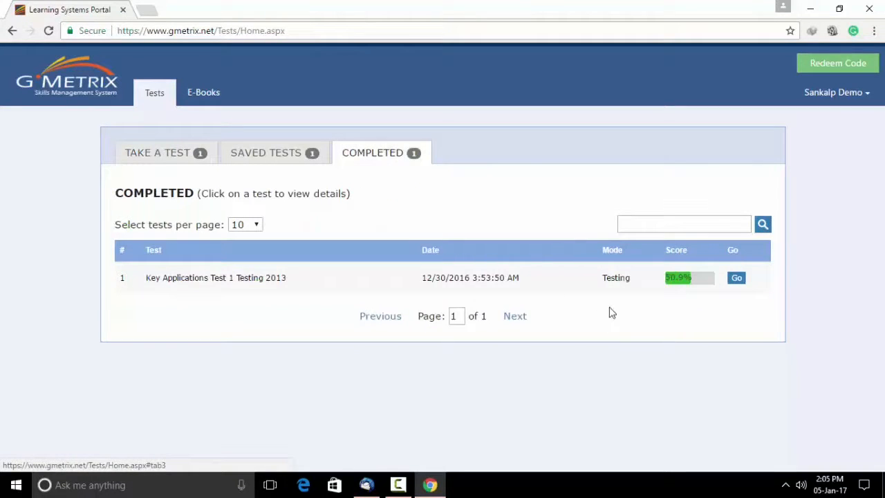
click(736, 277)
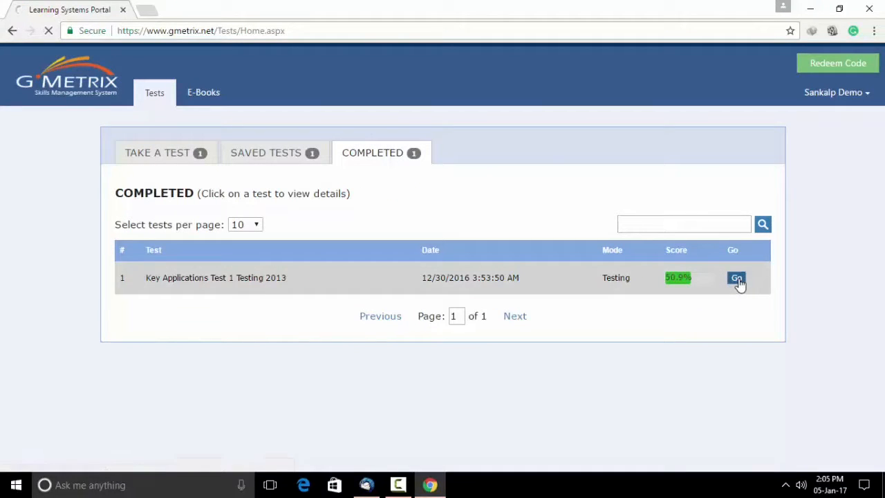
click(736, 276)
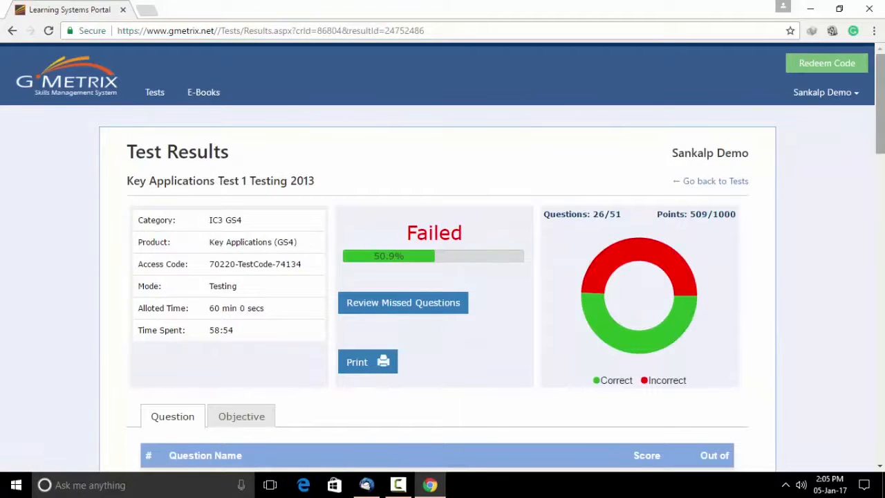
Show the Objective skill-set percentage breakdown and review it top to bottom
scroll(down, 3)
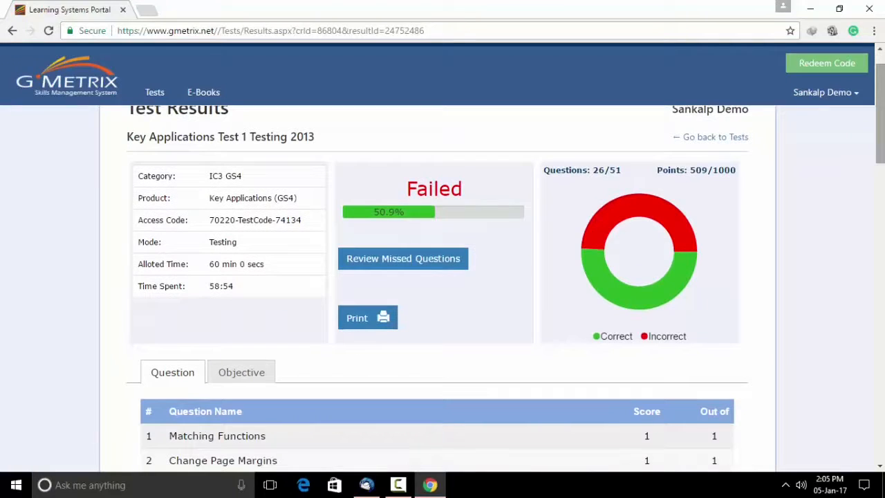
click(241, 372)
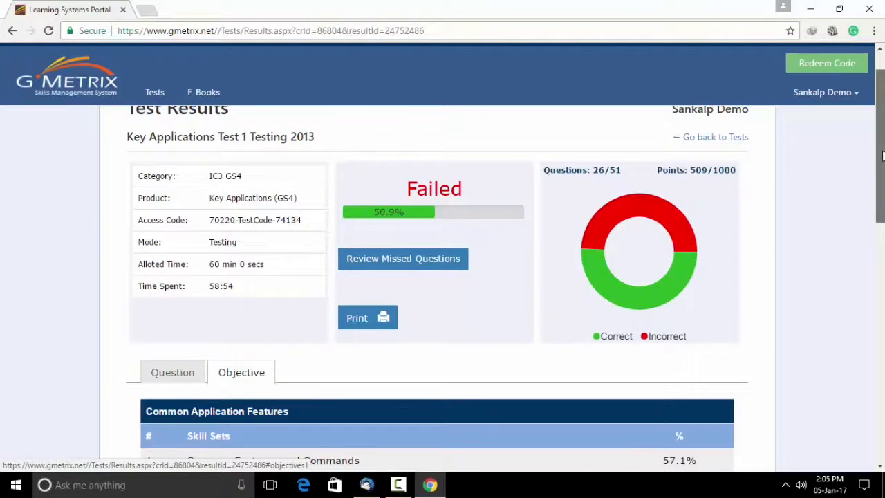
scroll(down, 3)
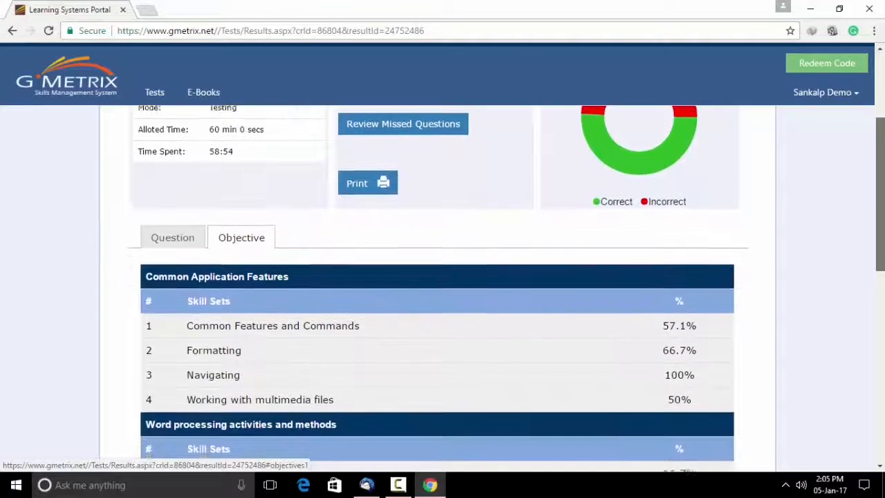
scroll(down, 3)
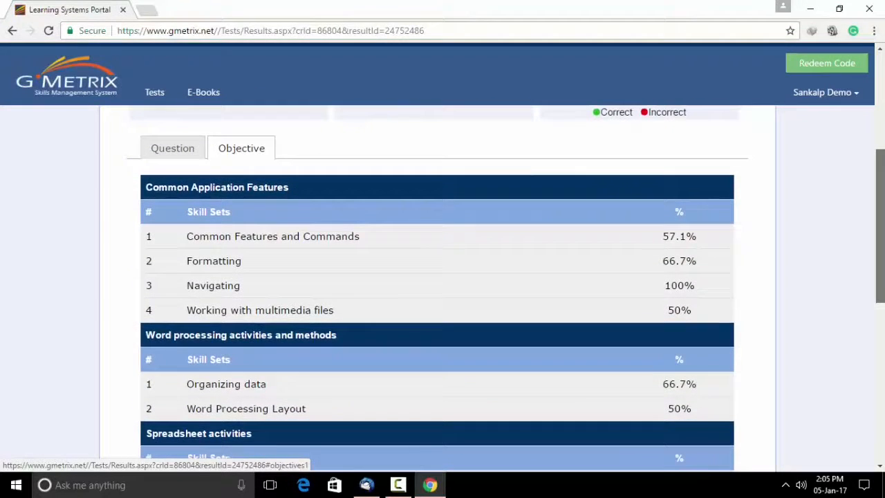
scroll(down, 3)
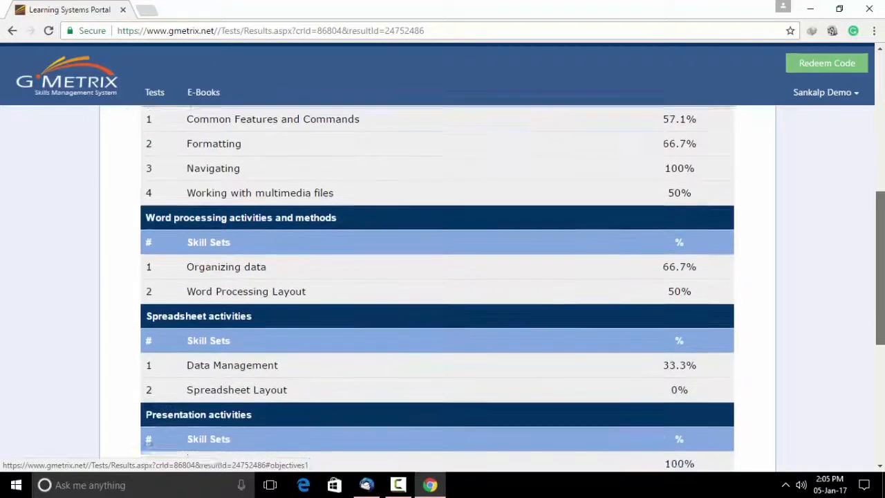
scroll(down, 3)
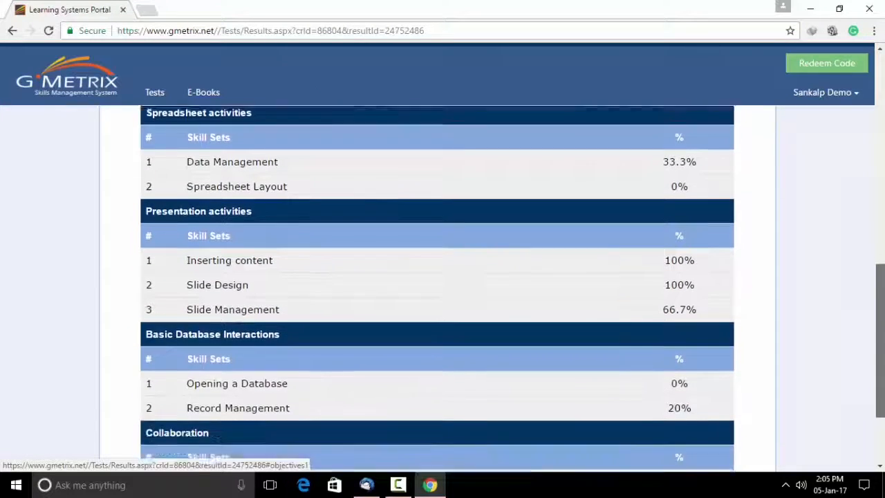
scroll(up, 3)
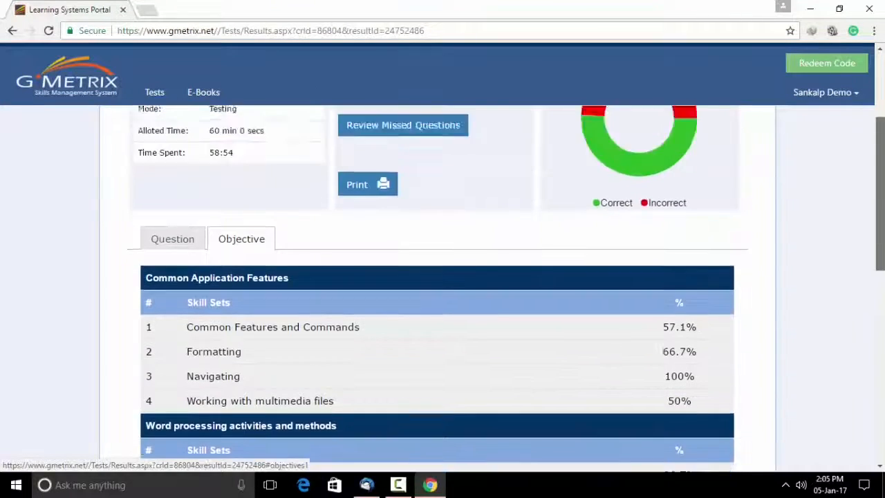
scroll(up, 3)
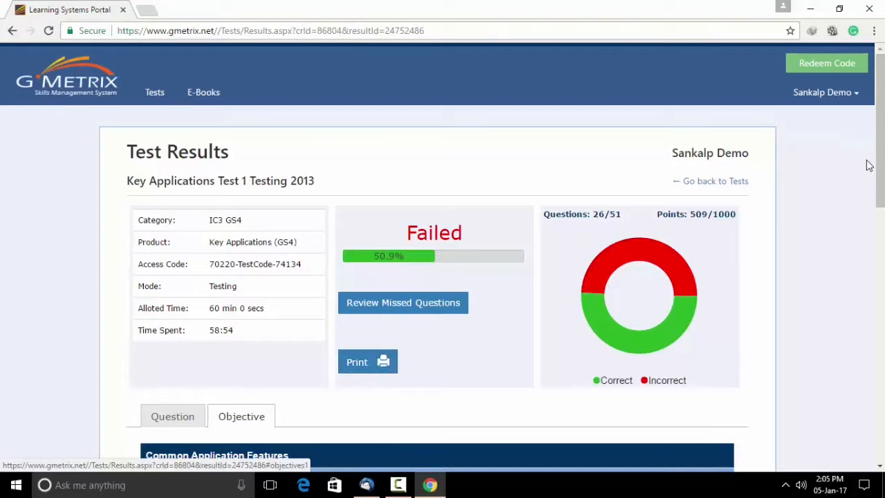
mouse_move(861, 105)
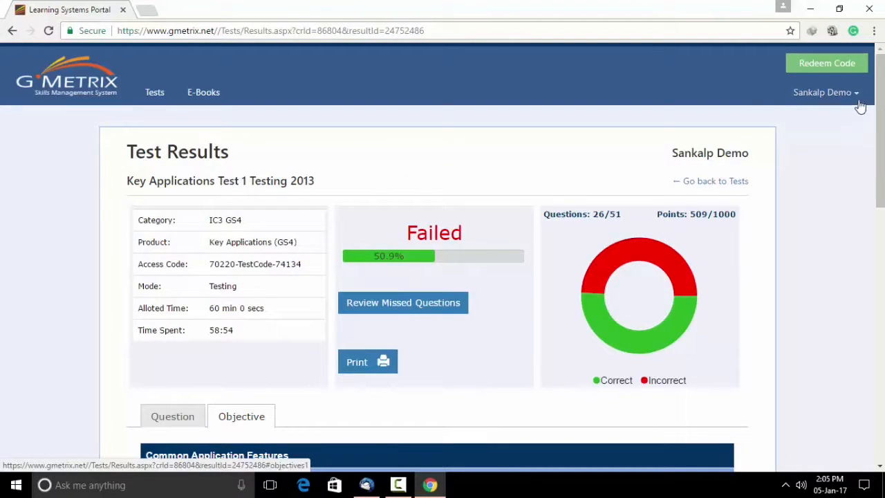
Sign out of the GMetrix account from the account-name menu
click(823, 92)
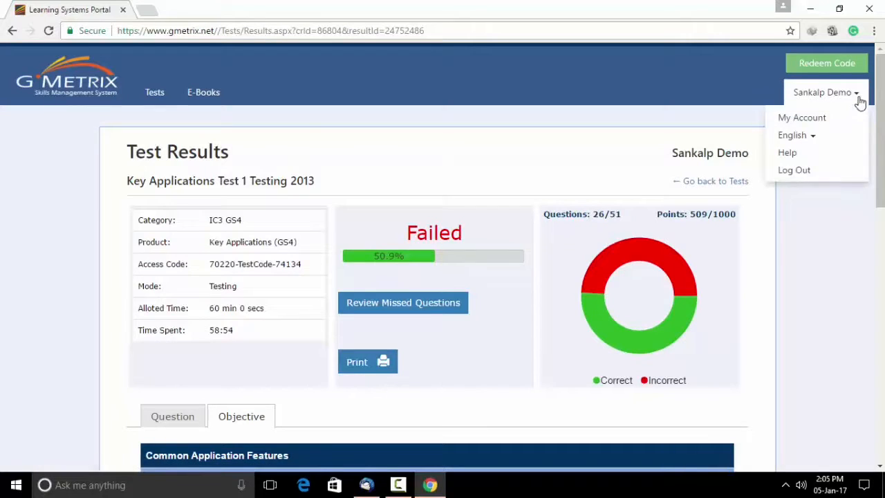
mouse_move(794, 169)
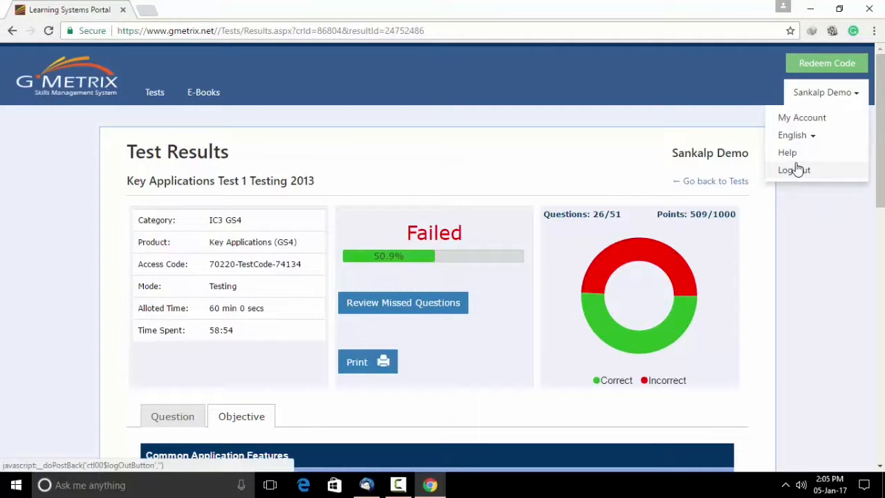
click(794, 169)
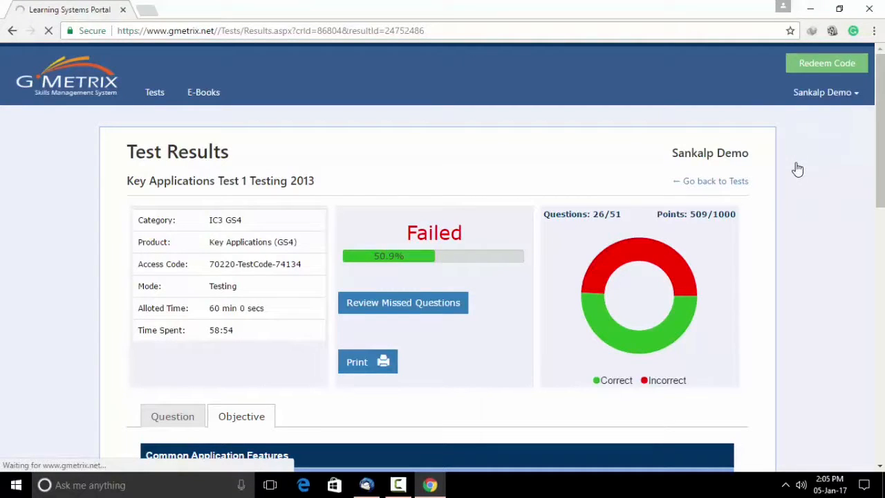